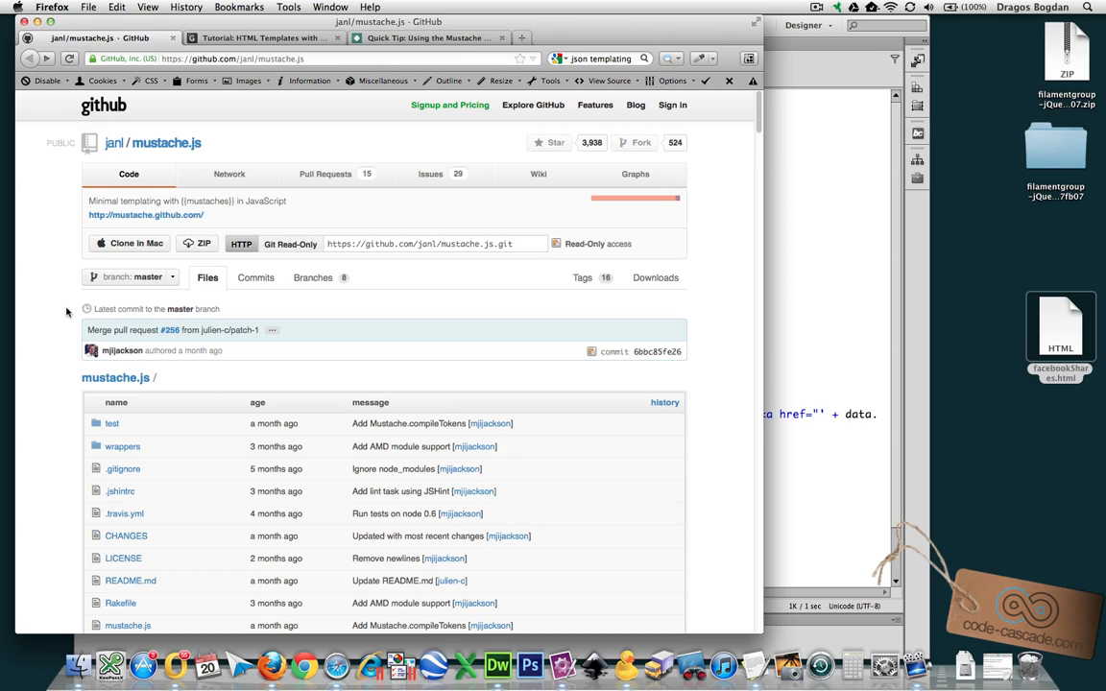
pyautogui.moveTo(125, 307)
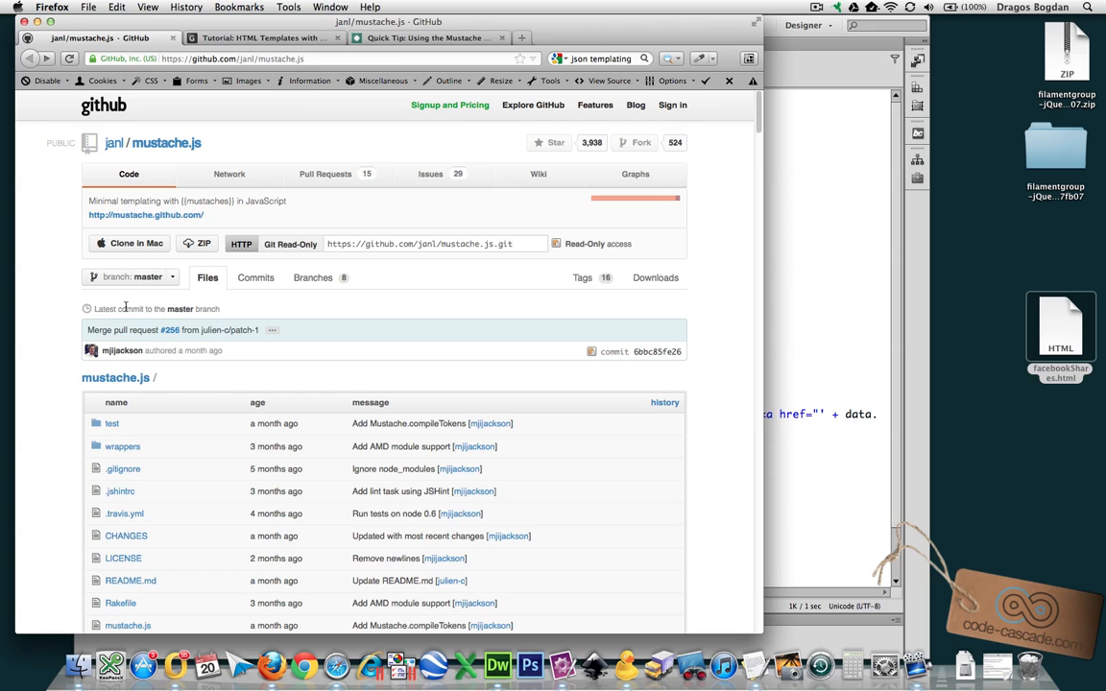
# View mustache.js raw source on GitHub and select its URL in the address bar
pyautogui.scroll(-3)
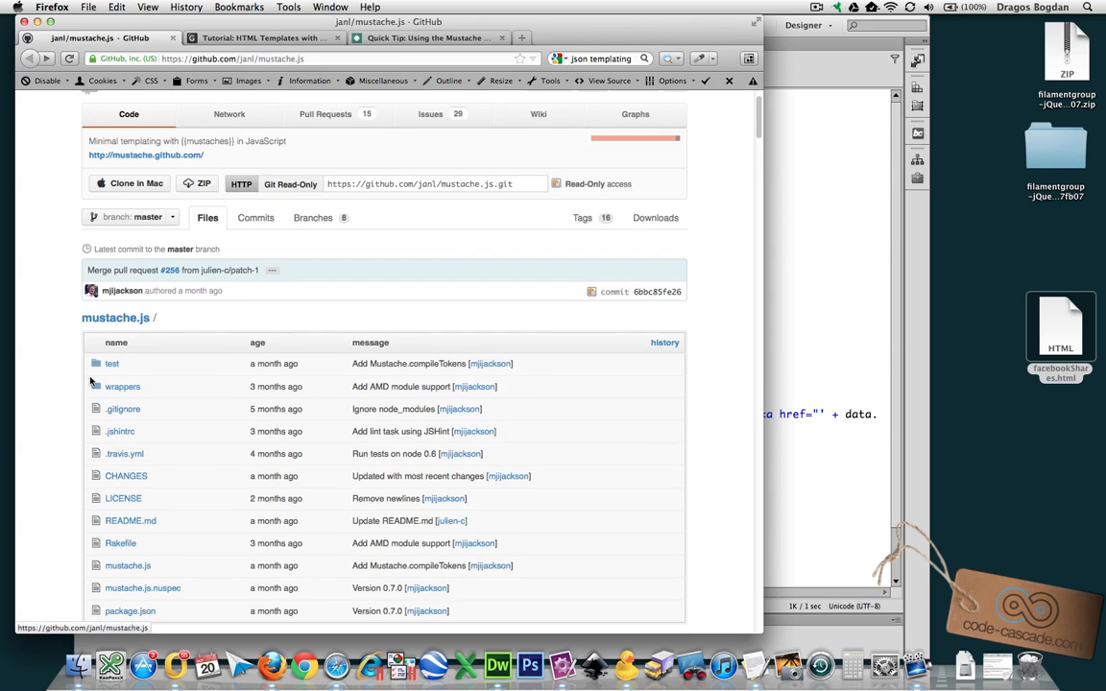
pyautogui.scroll(-3)
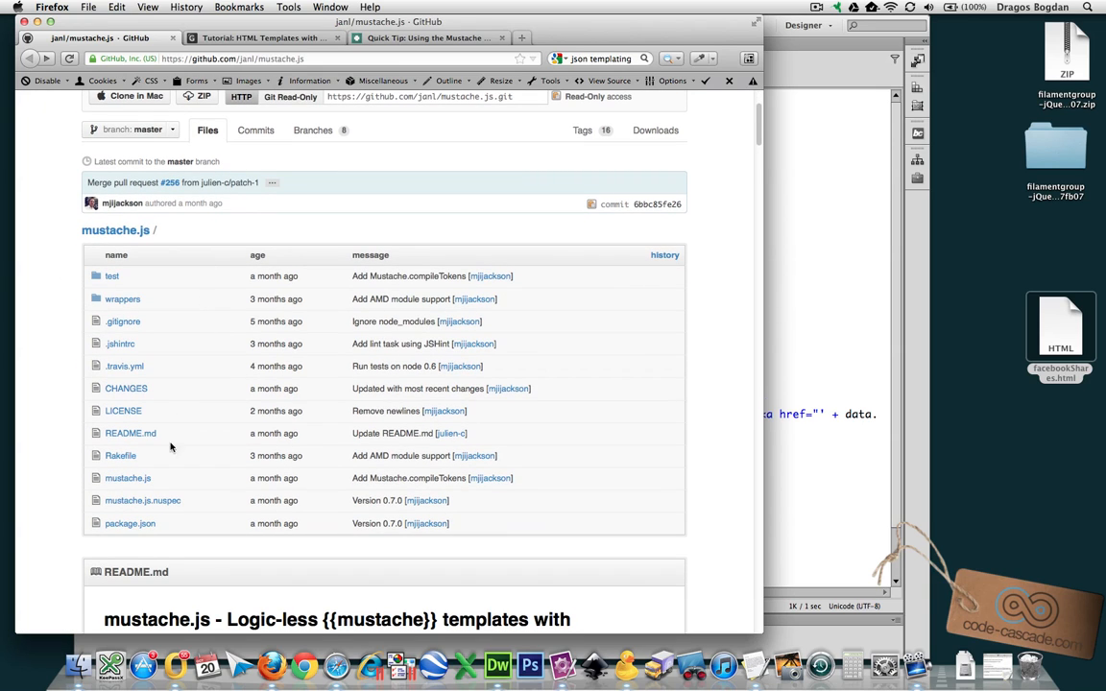
pyautogui.moveTo(142, 488)
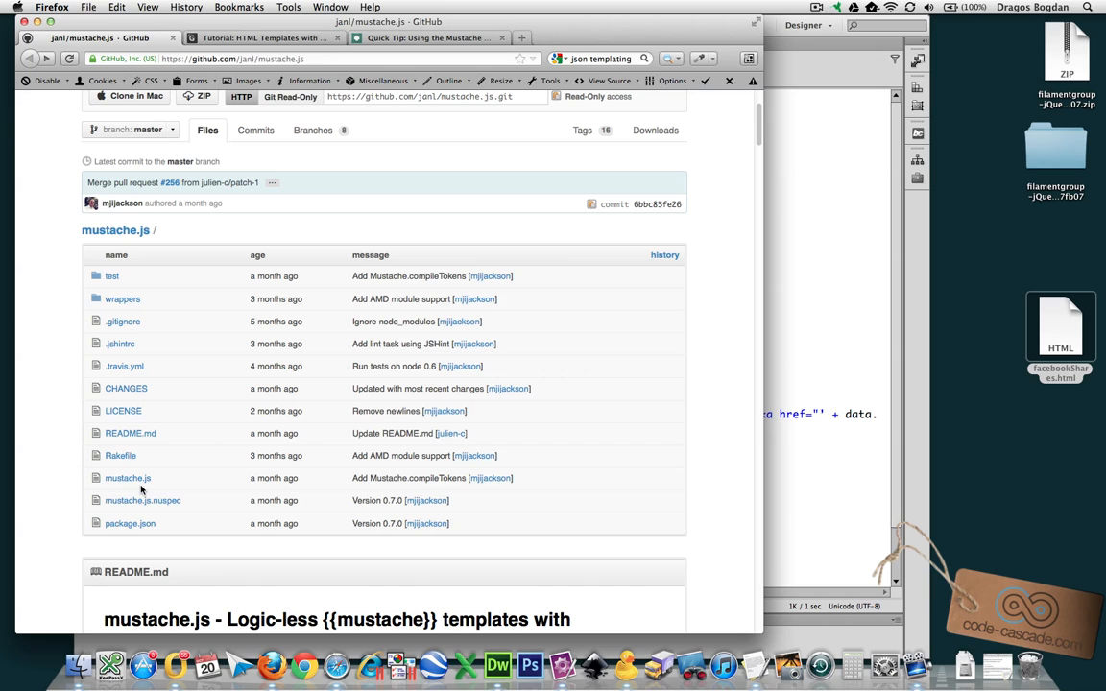
pyautogui.moveTo(142, 480)
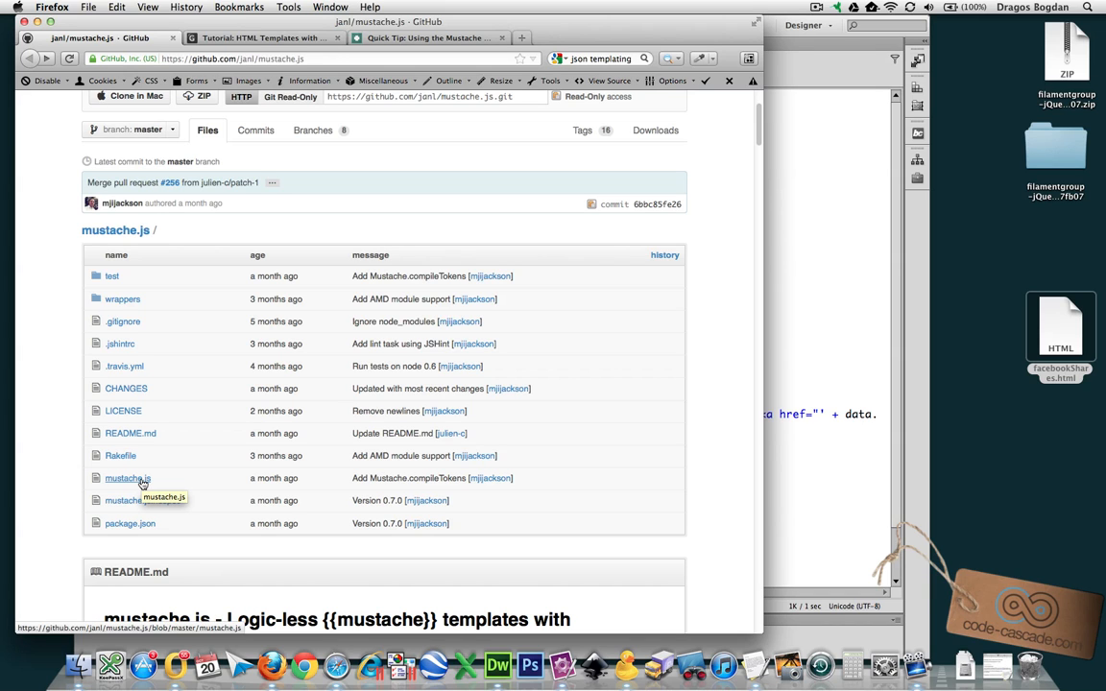
pyautogui.click(123, 478)
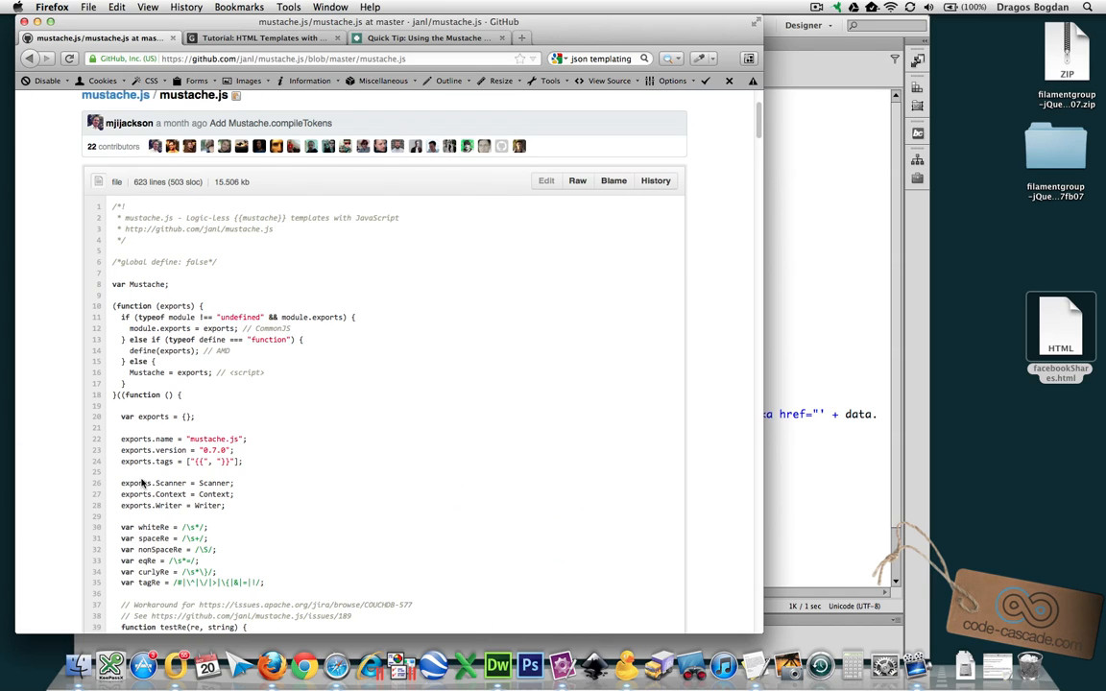
pyautogui.click(576, 180)
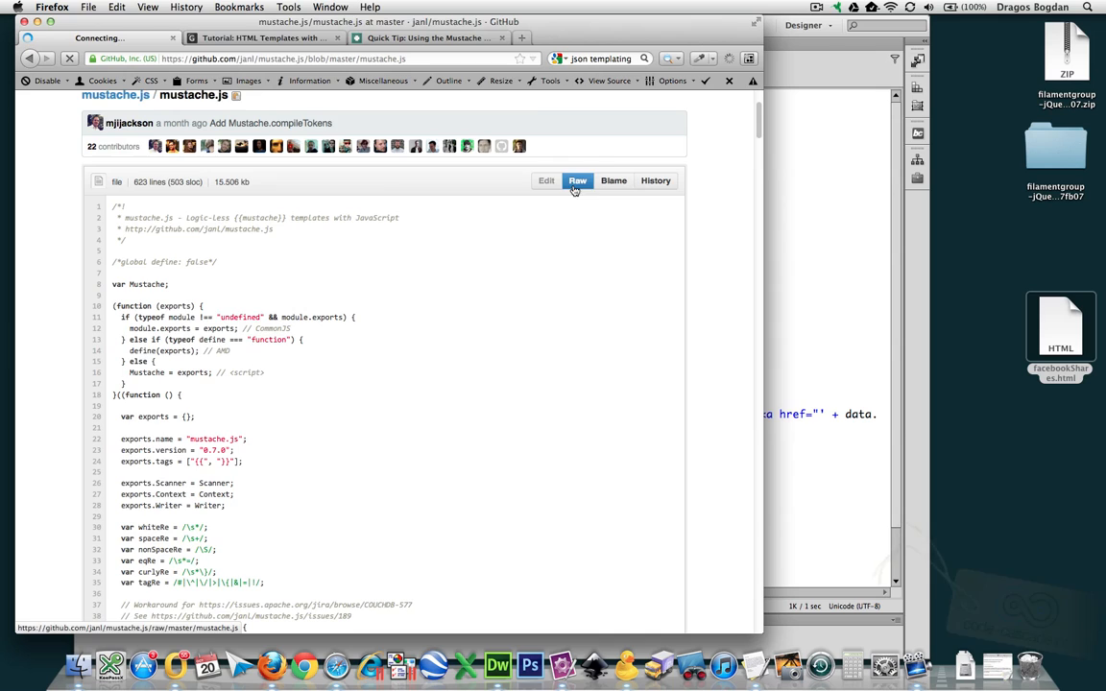
pyautogui.click(576, 180)
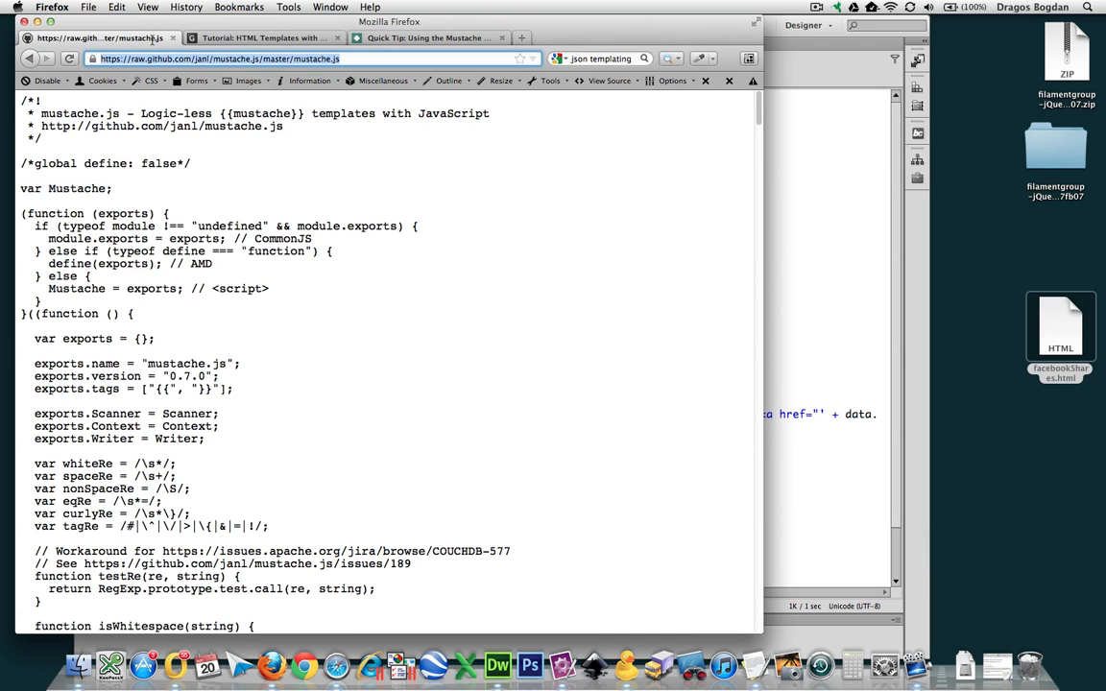
pyautogui.moveTo(783, 153)
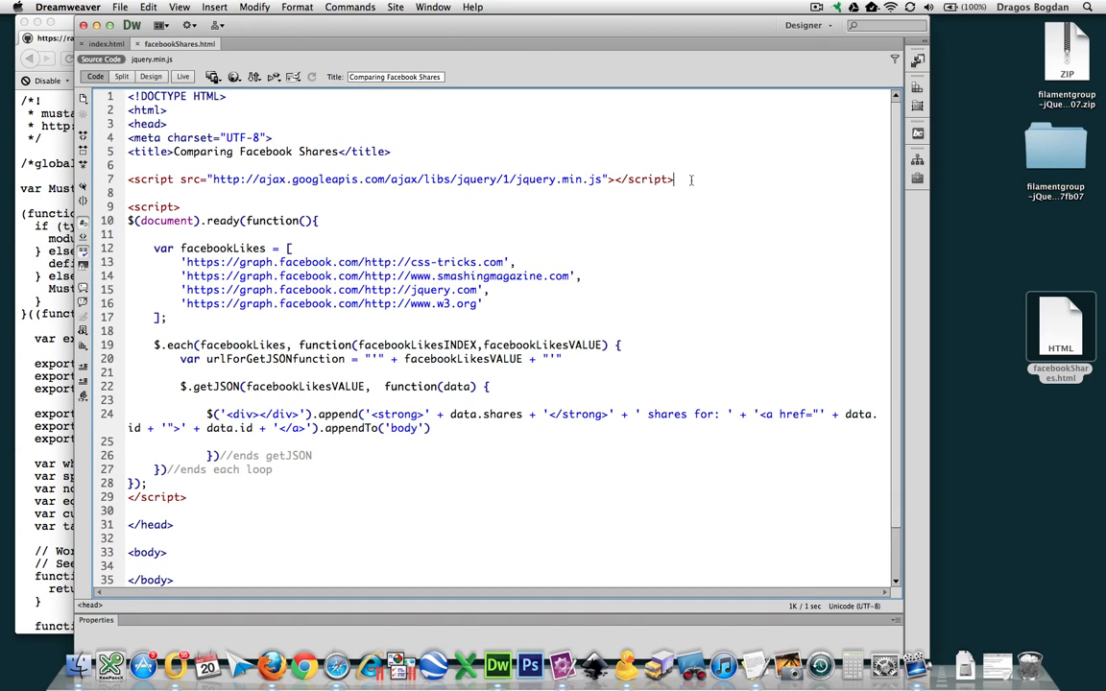
# Paste the raw GitHub mustache.js URL below the jQuery script for a new script tag
pyautogui.write('https://raw.github.com/janl/mustache.js/master/mustache.js')
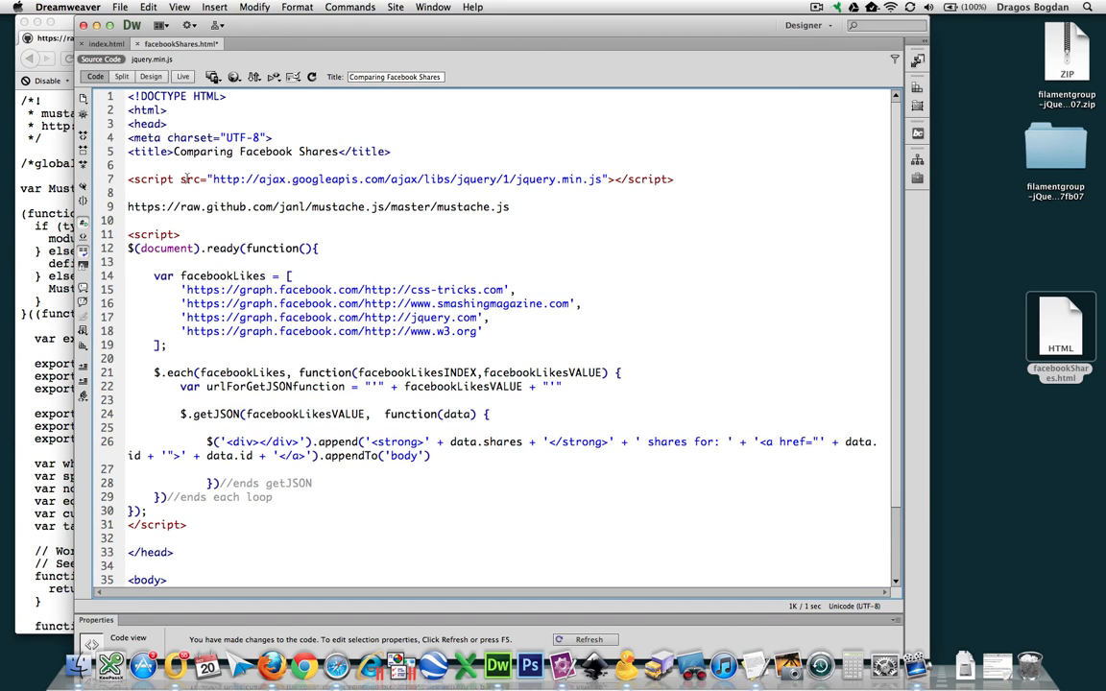
pyautogui.doubleClick(153, 181)
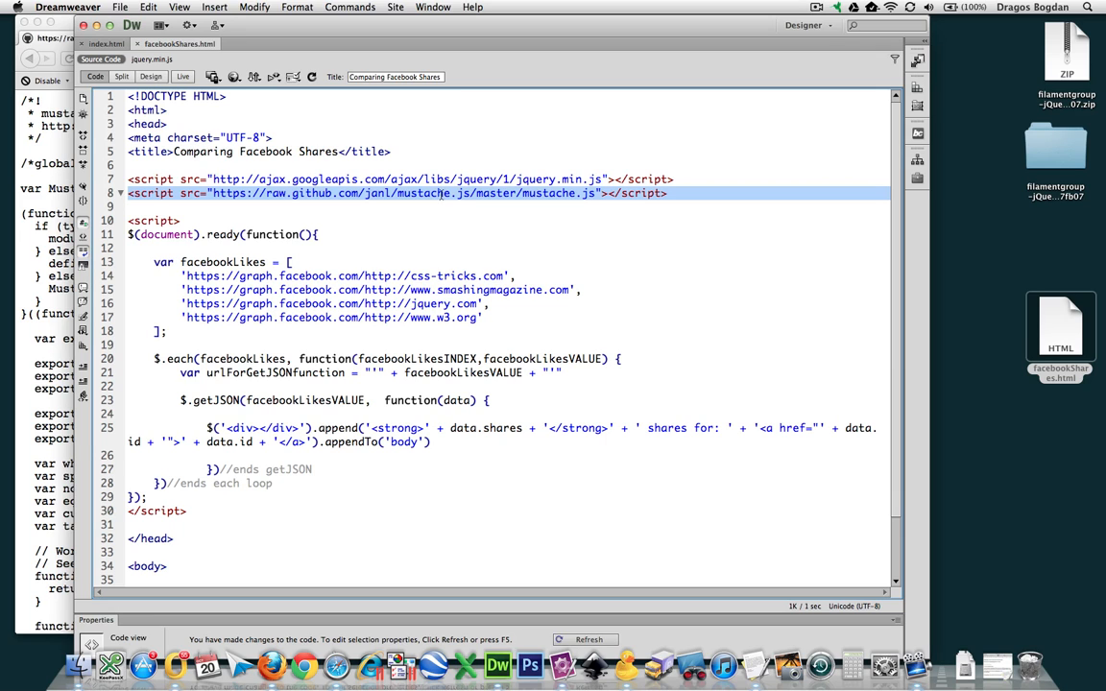
# Close the /* */ comment around the $('<div></div>').append(...) share-count line
pyautogui.scroll(-3)
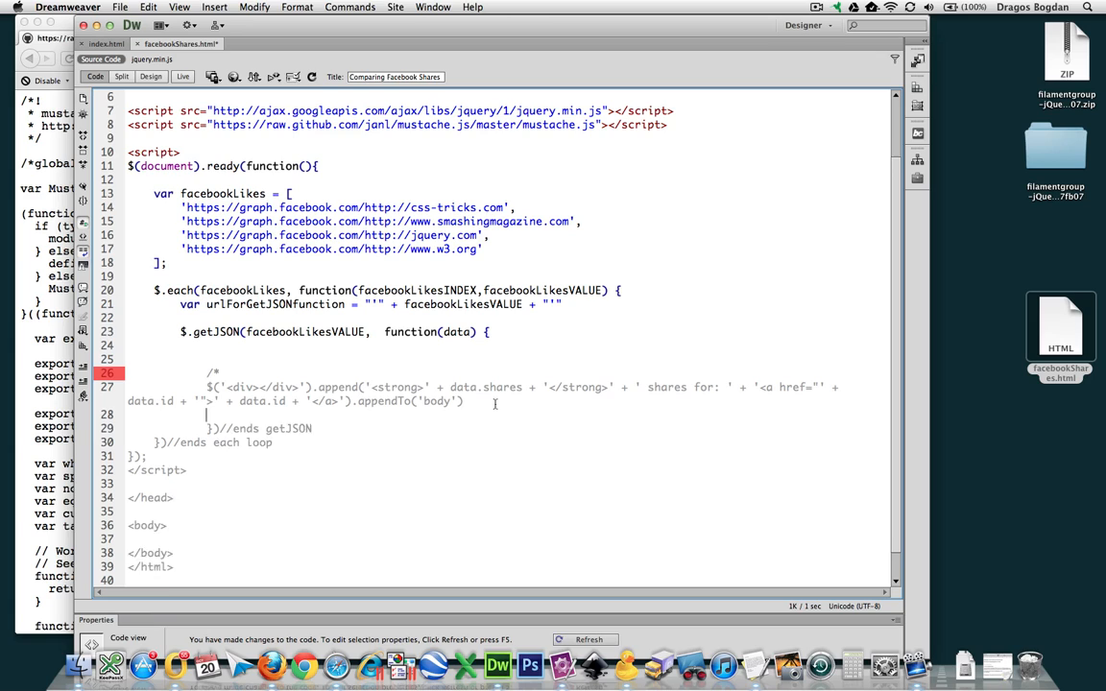
pyautogui.write('*/')
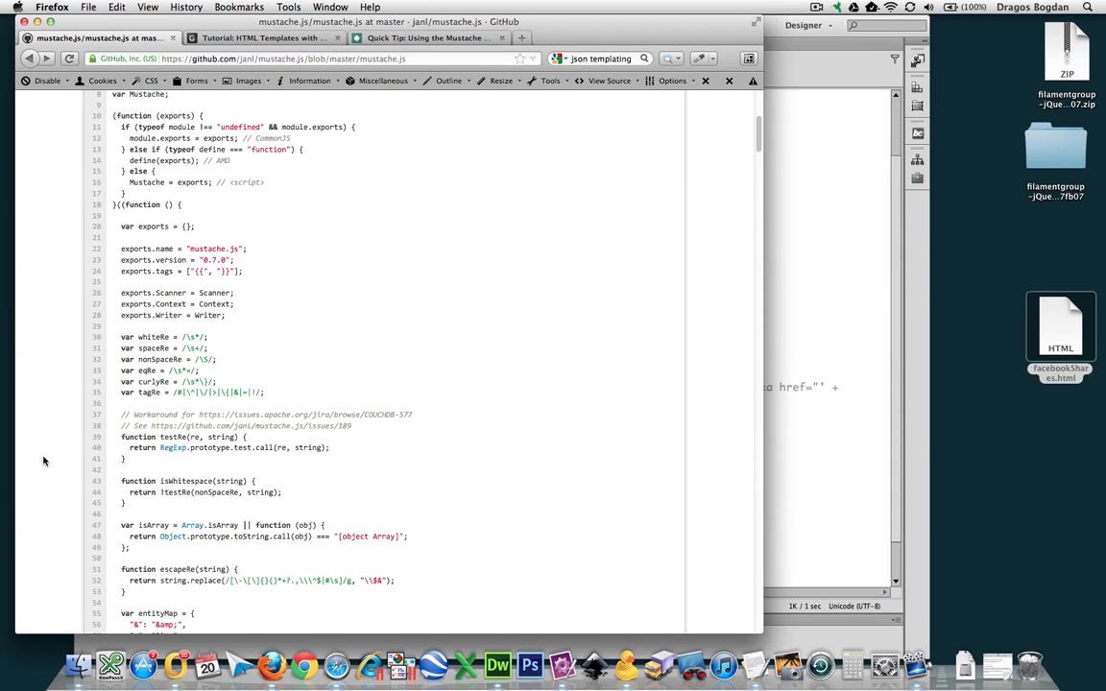
# Scroll the mustache.js repository page to its README.md section
pyautogui.scroll(3)
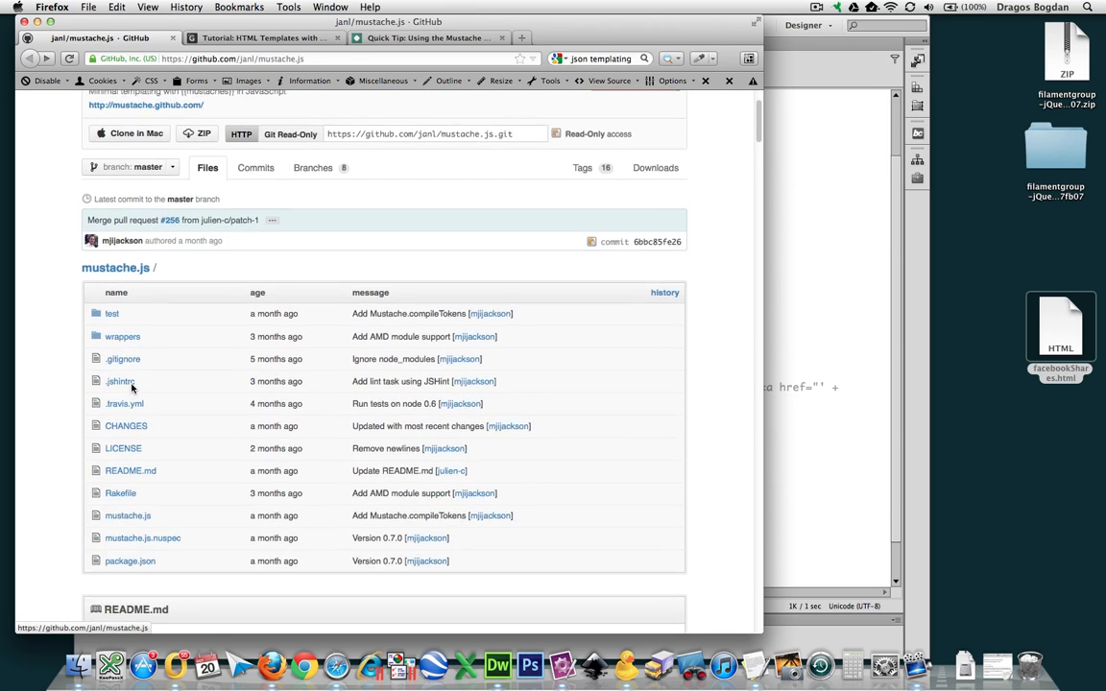
pyautogui.scroll(-3)
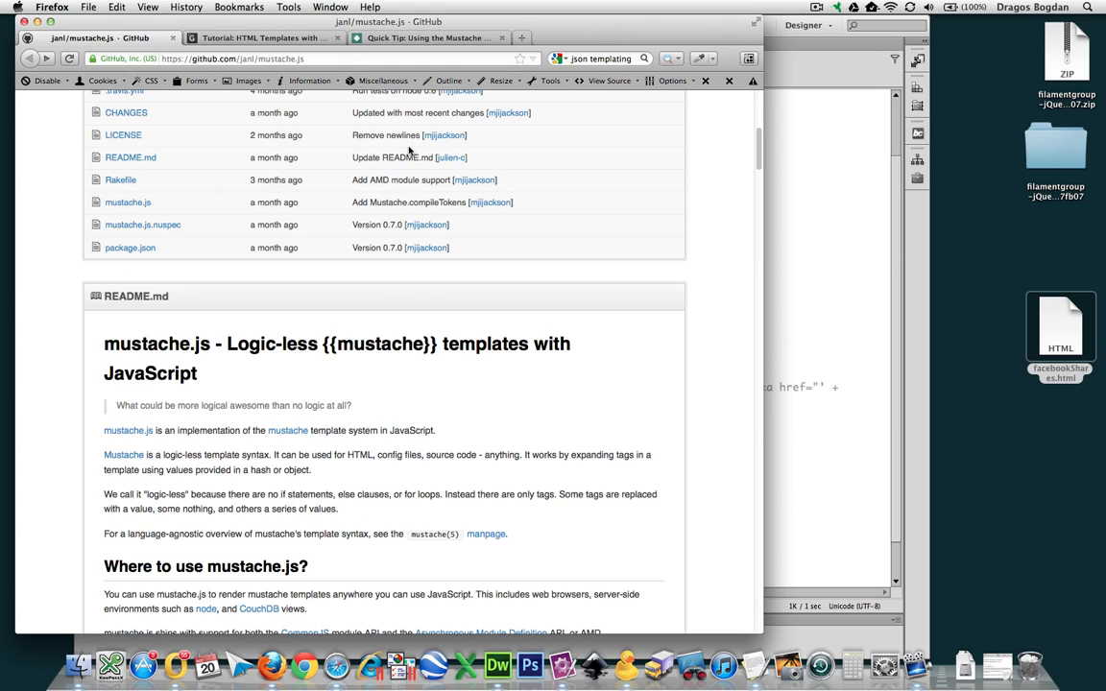
pyautogui.moveTo(490, 438)
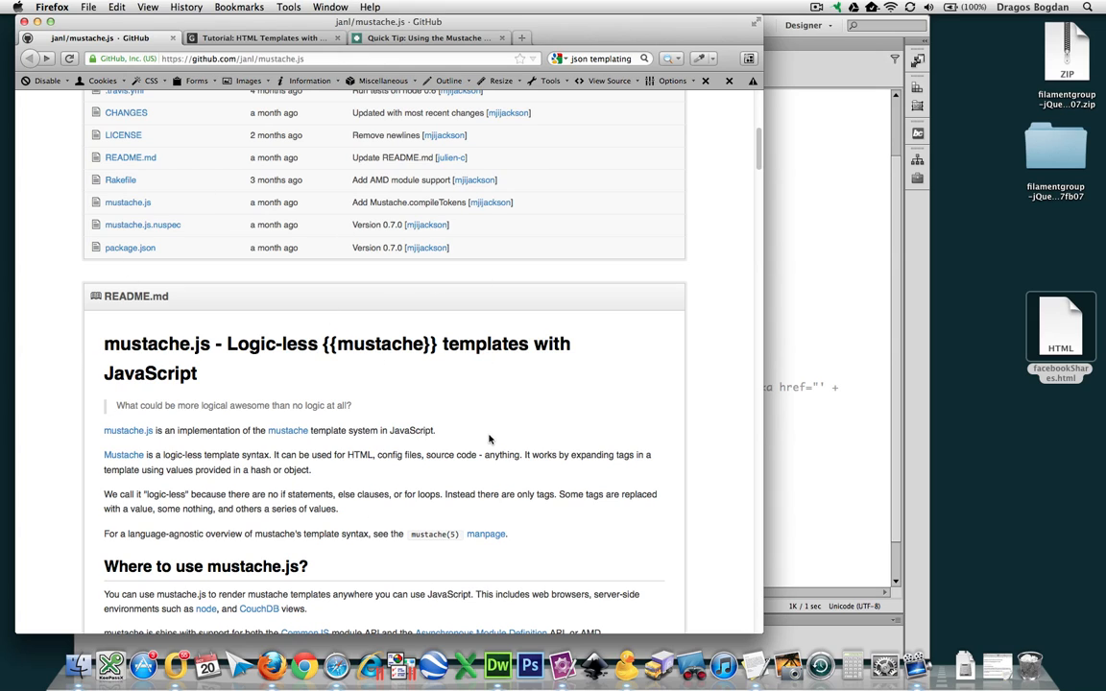
pyautogui.moveTo(501, 547)
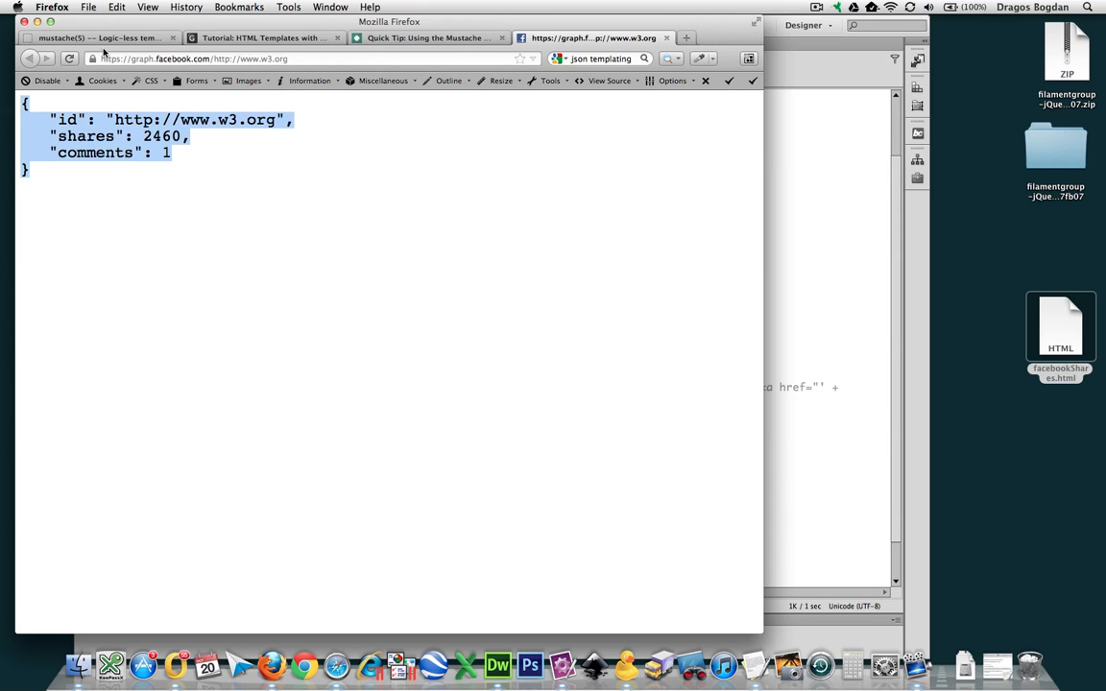
pyautogui.click(73, 39)
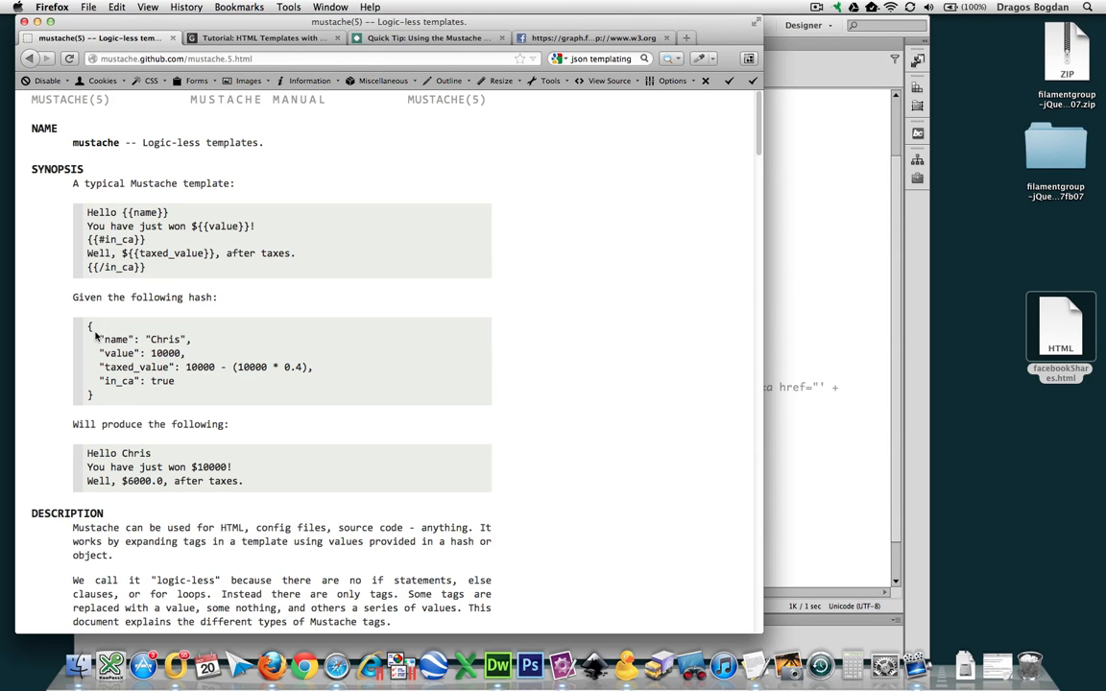
pyautogui.doubleClick(115, 338)
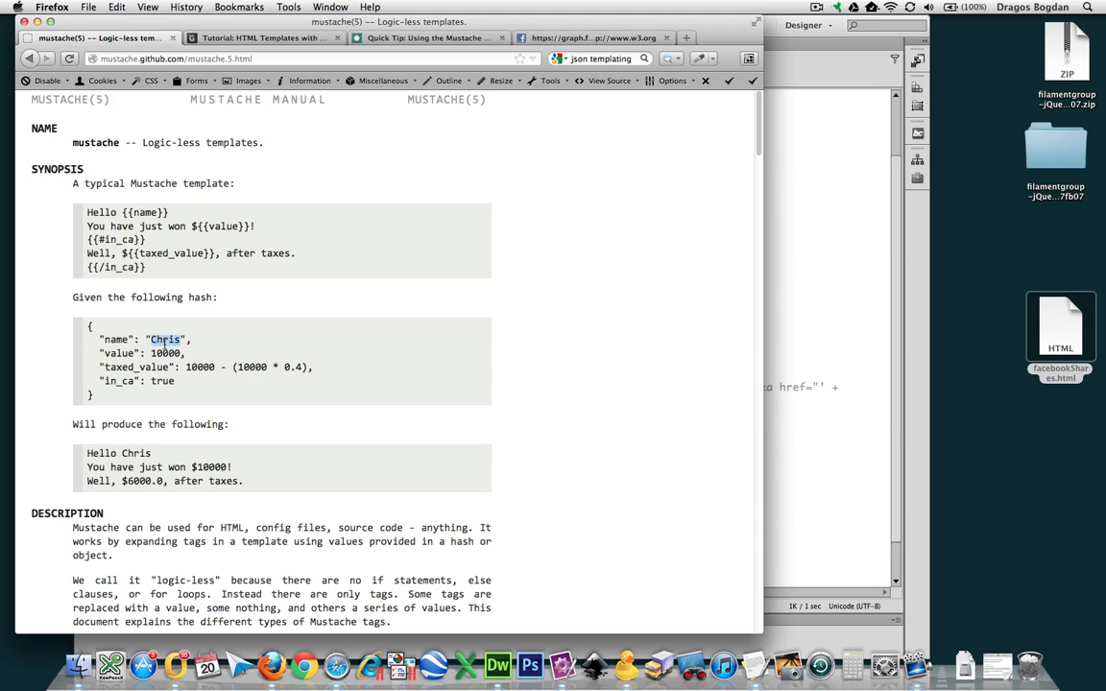
pyautogui.doubleClick(119, 367)
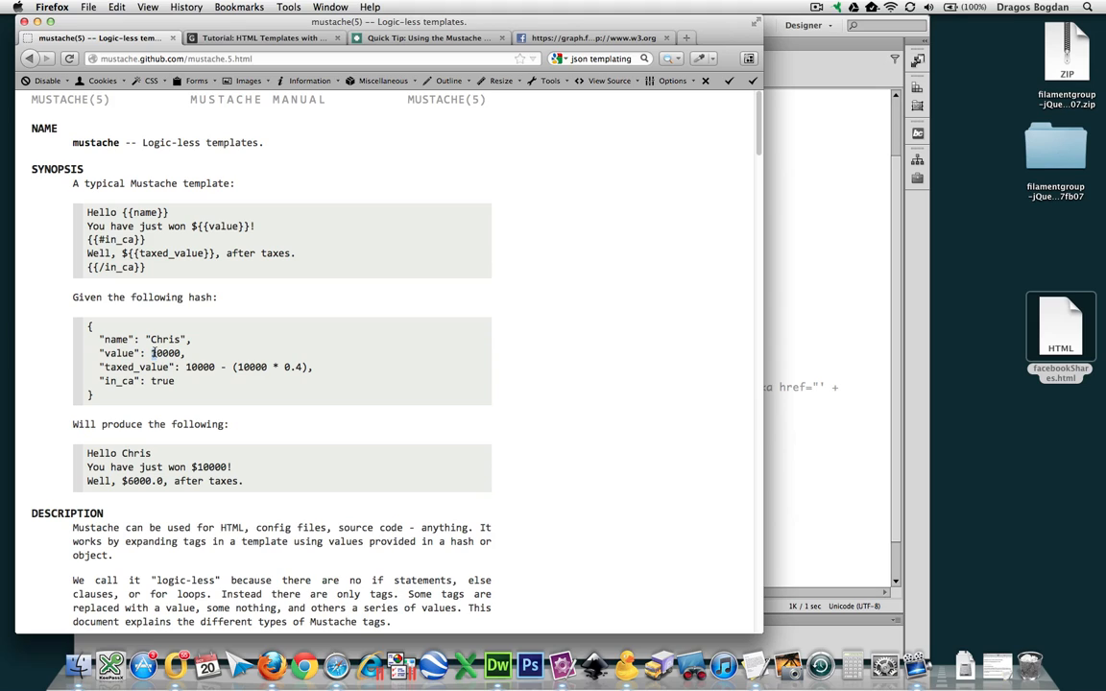
pyautogui.doubleClick(165, 353)
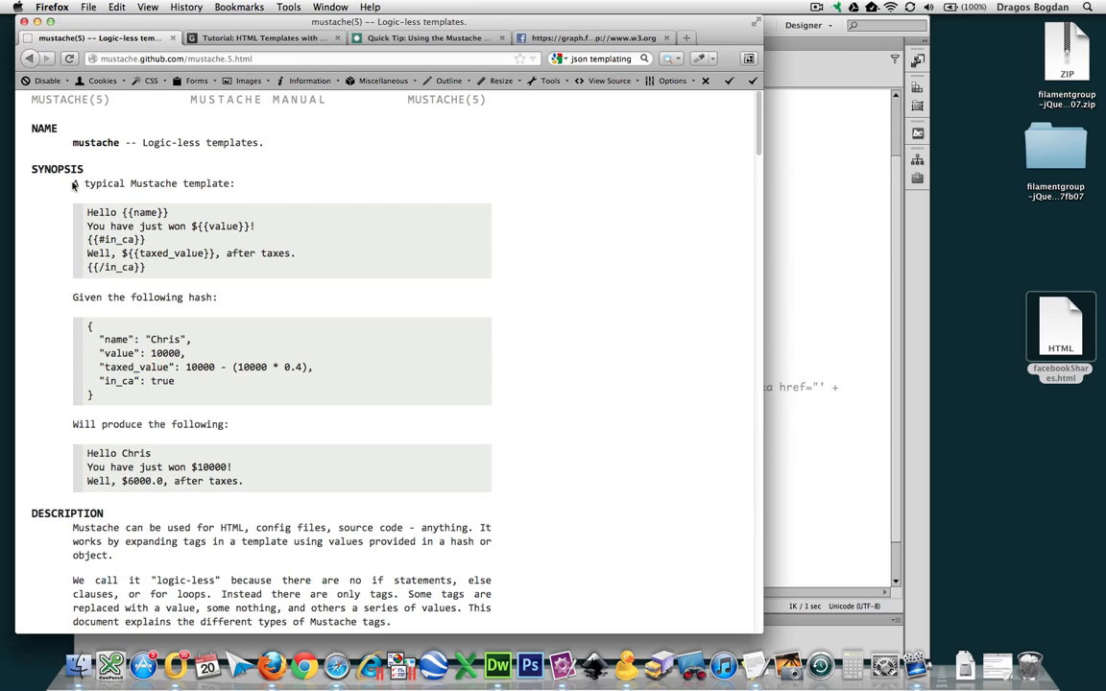
pyautogui.moveTo(73, 184); pyautogui.dragTo(234, 184)
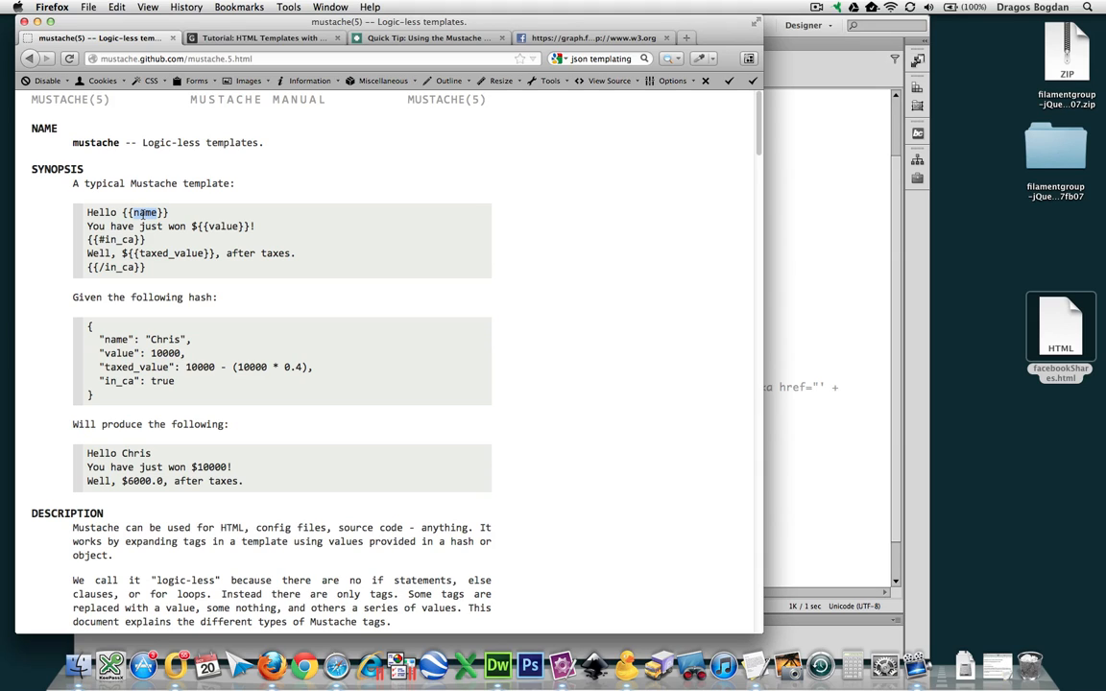
pyautogui.doubleClick(115, 338)
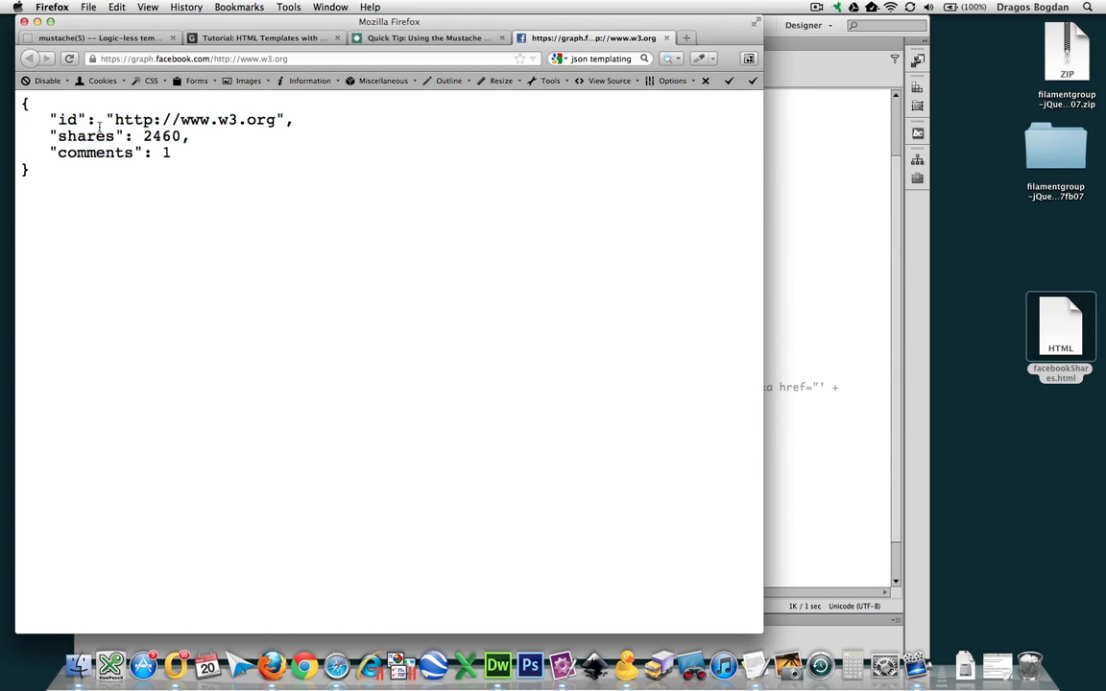
pyautogui.doubleClick(67, 119)
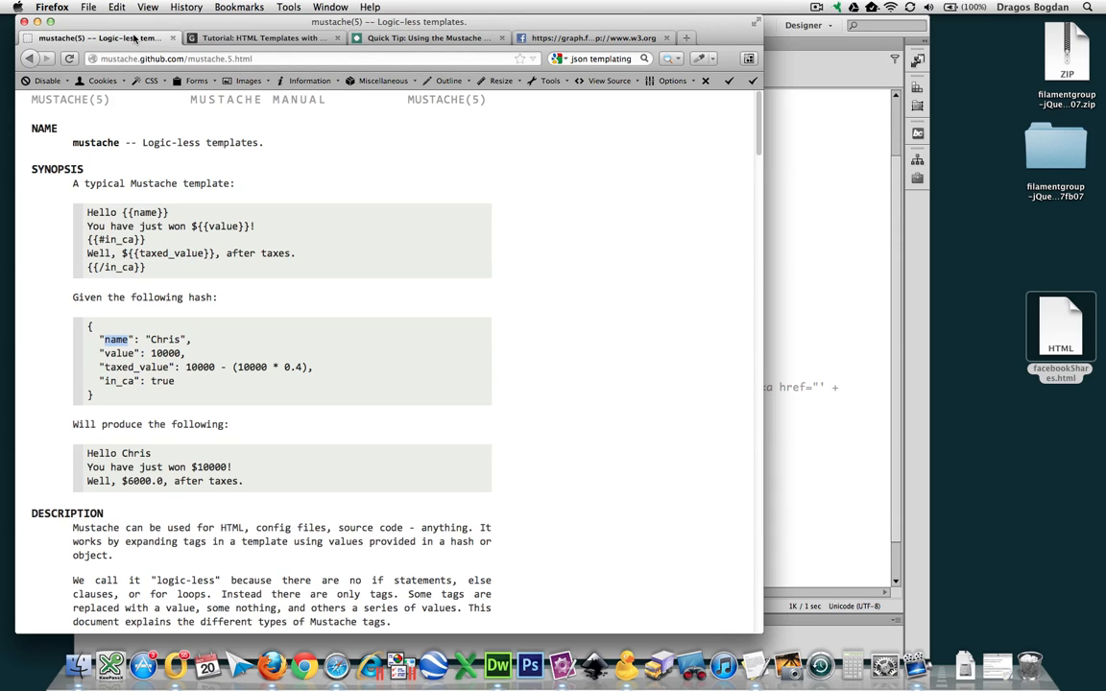
pyautogui.moveTo(514, 75)
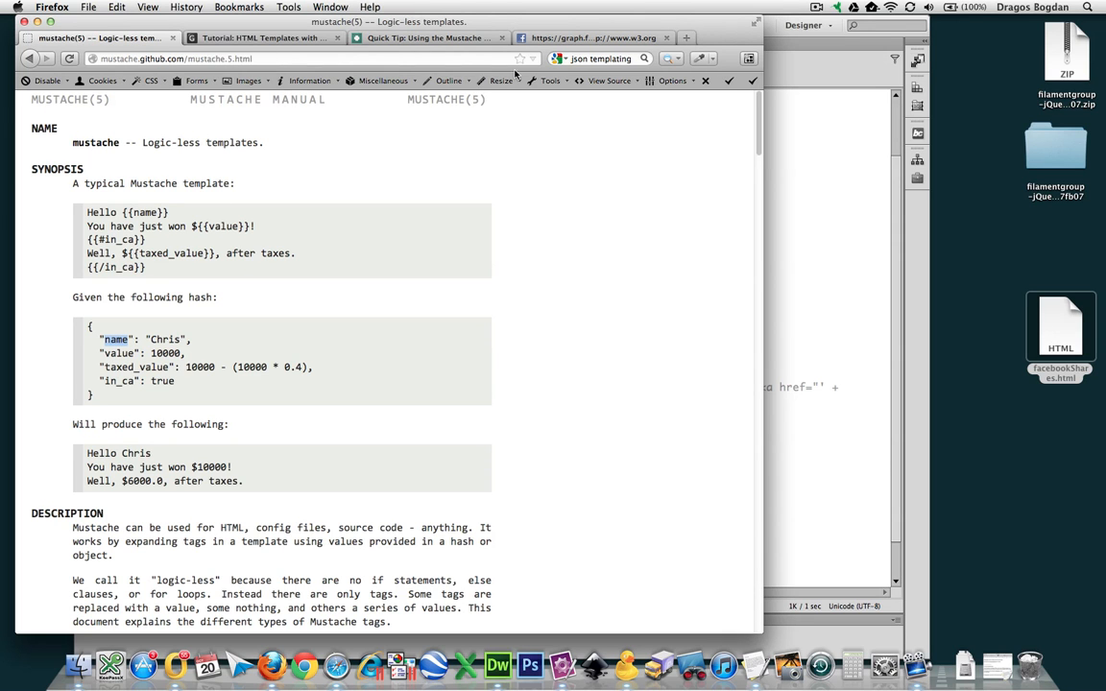
pyautogui.click(610, 38)
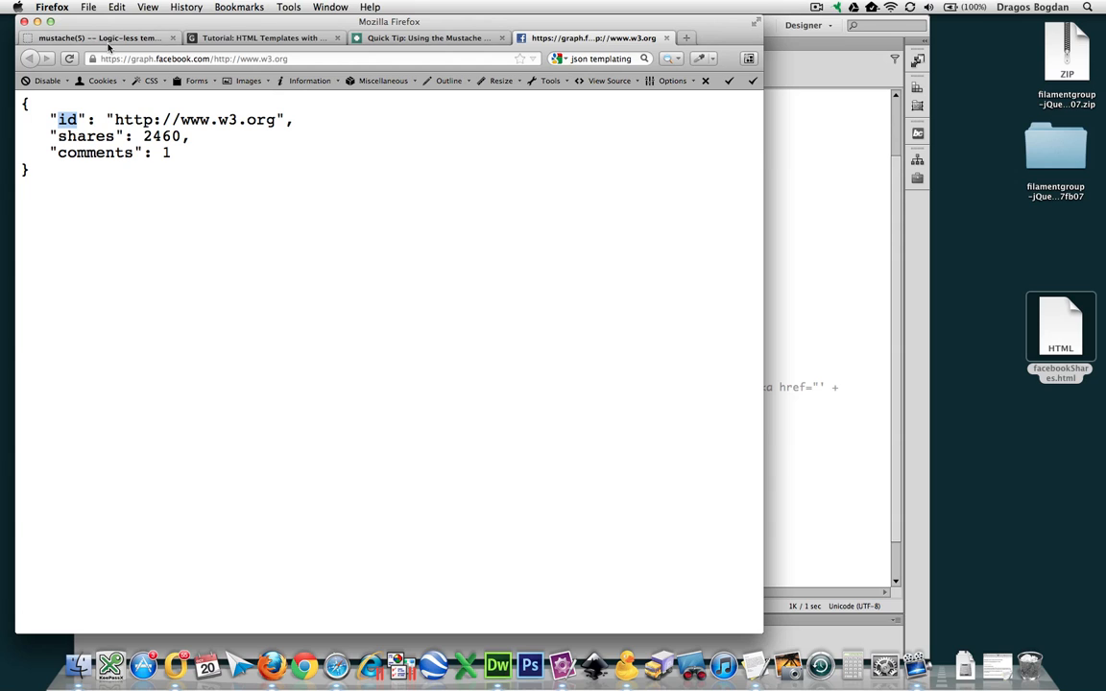
pyautogui.click(96, 38)
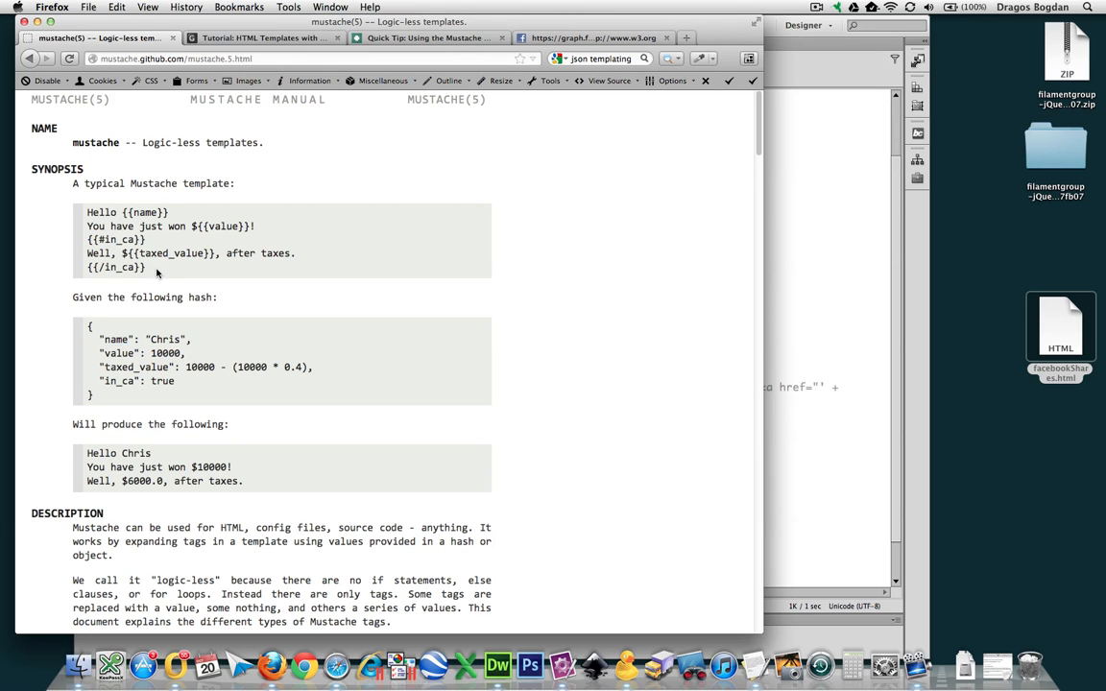
pyautogui.moveTo(88, 211); pyautogui.dragTo(146, 267)
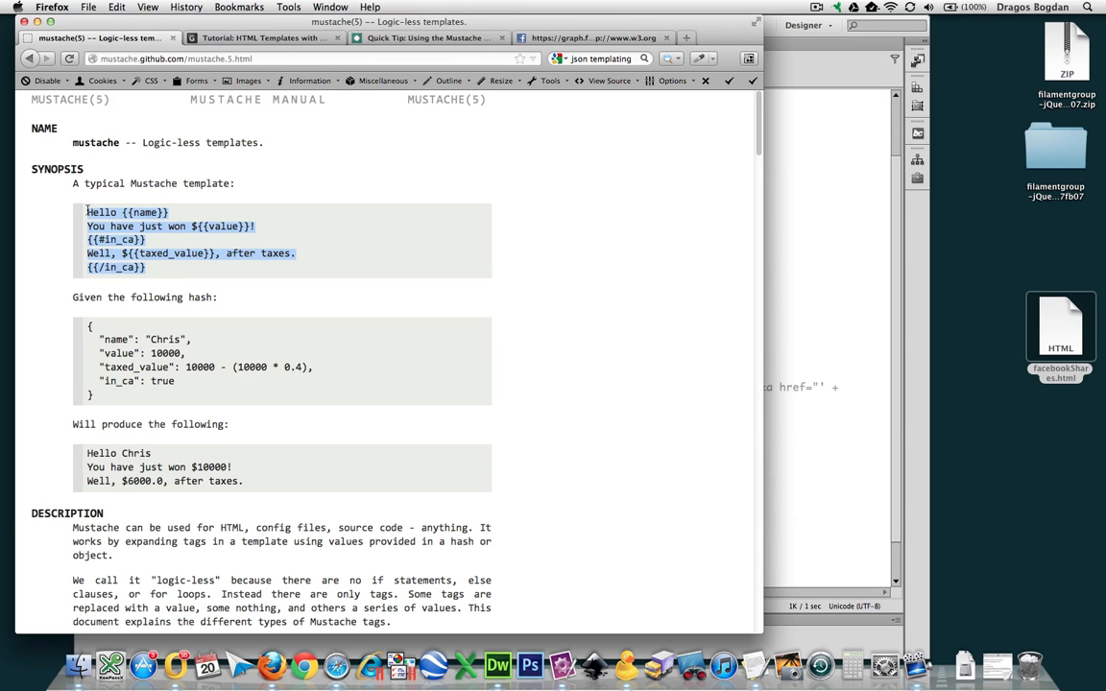
pyautogui.scroll(-3)
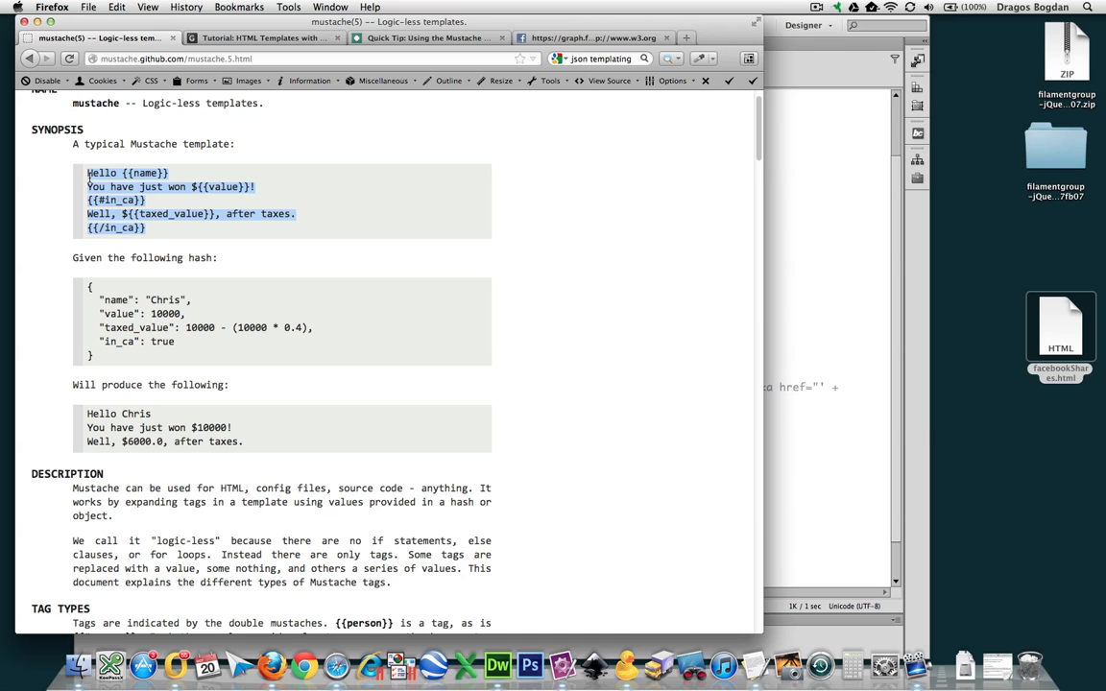
pyautogui.scroll(-3)
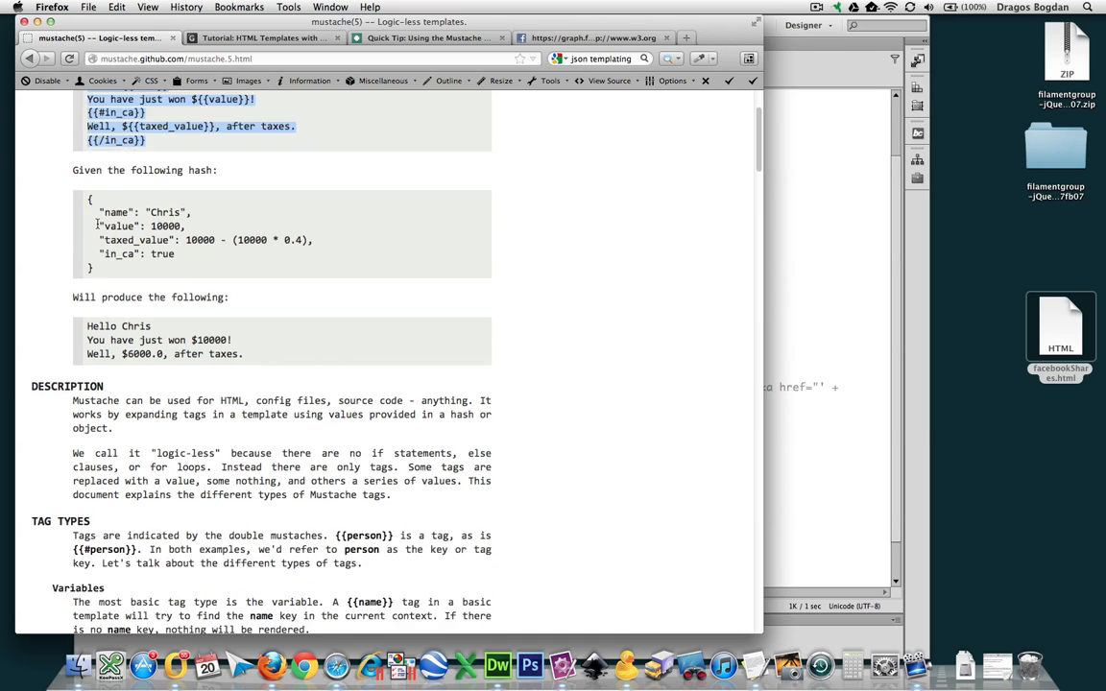
pyautogui.scroll(-3)
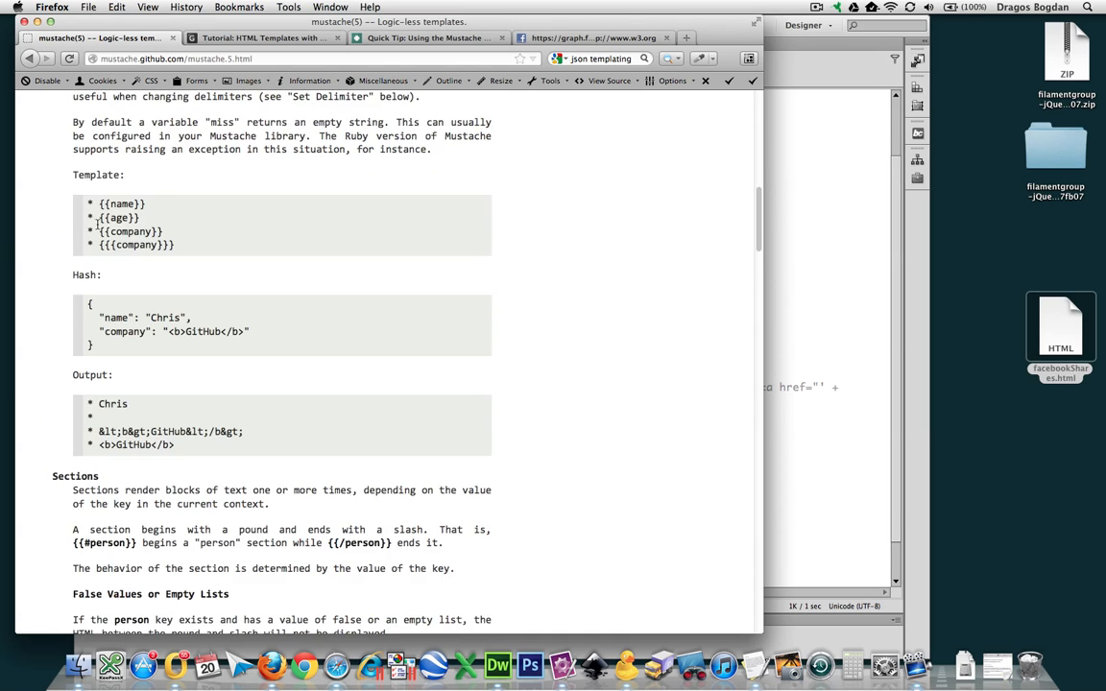
pyautogui.moveTo(94, 230)
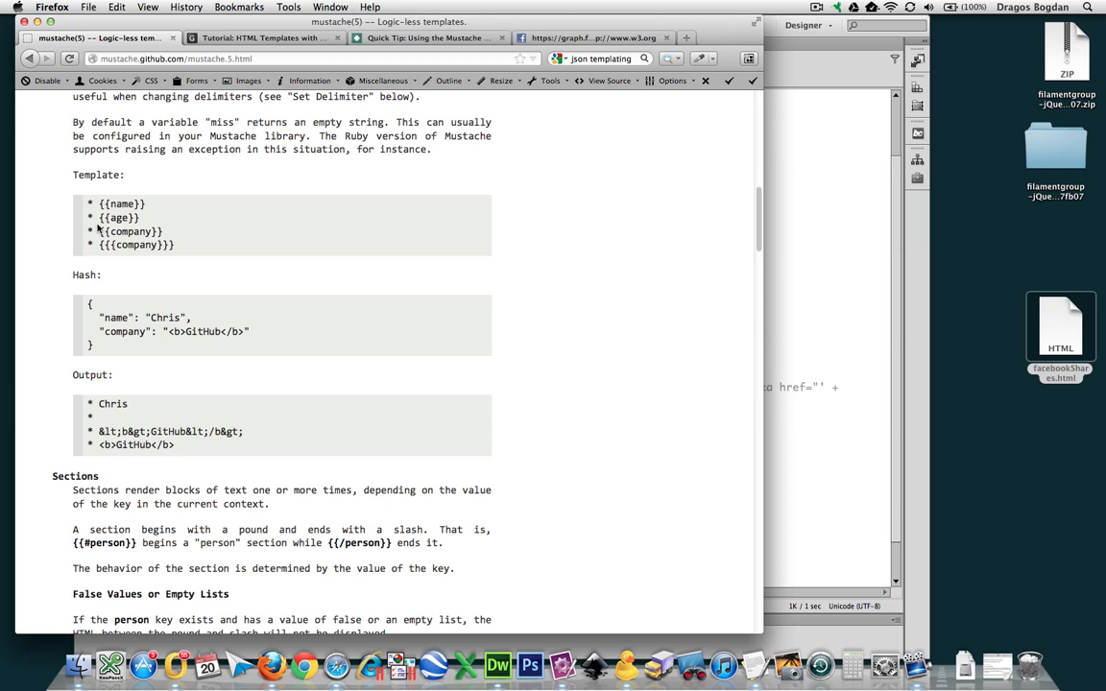
pyautogui.moveTo(61, 288)
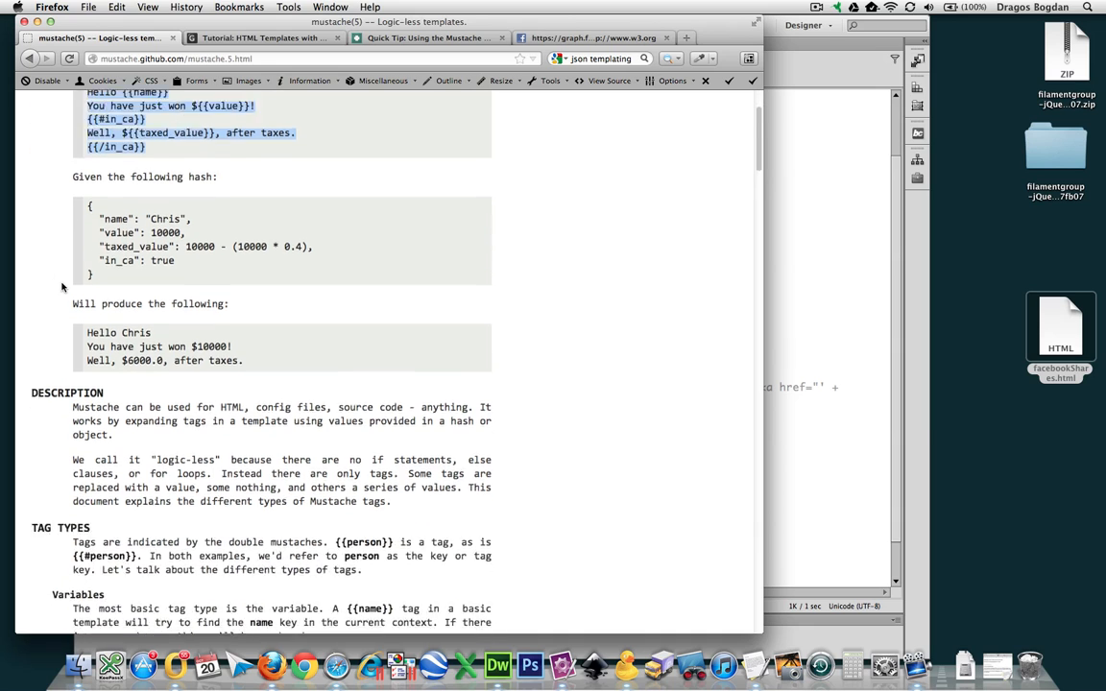
pyautogui.scroll(-3)
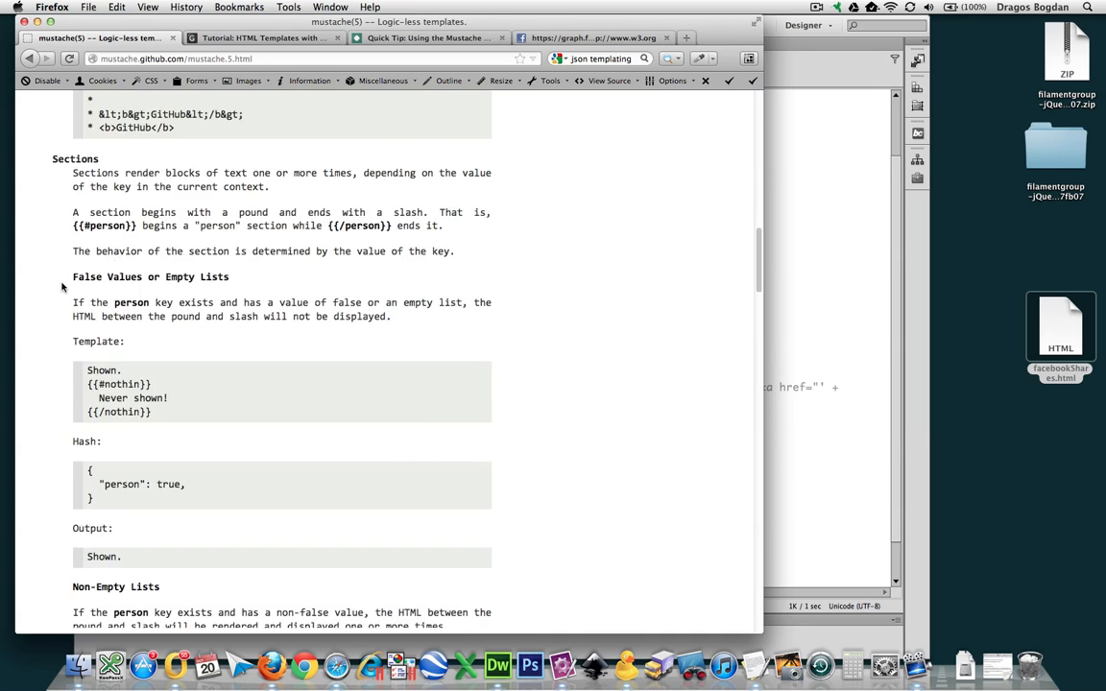
pyautogui.scroll(3)
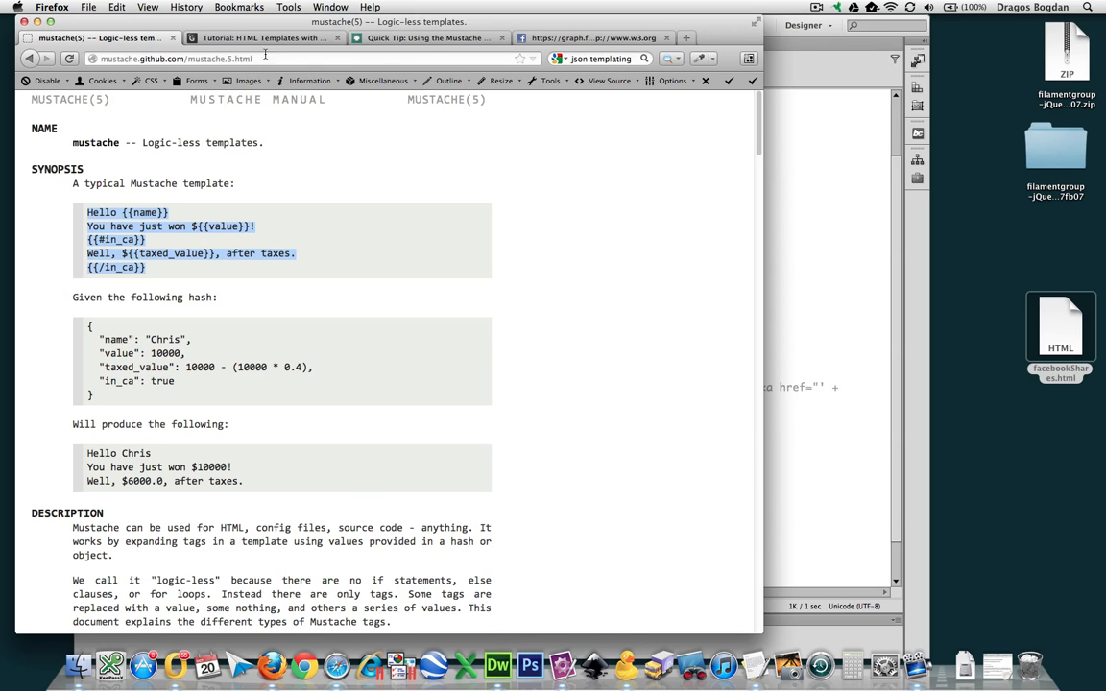
# Review the tutorial's intro and Sample 1 basic template, then return to the top
pyautogui.click(269, 52)
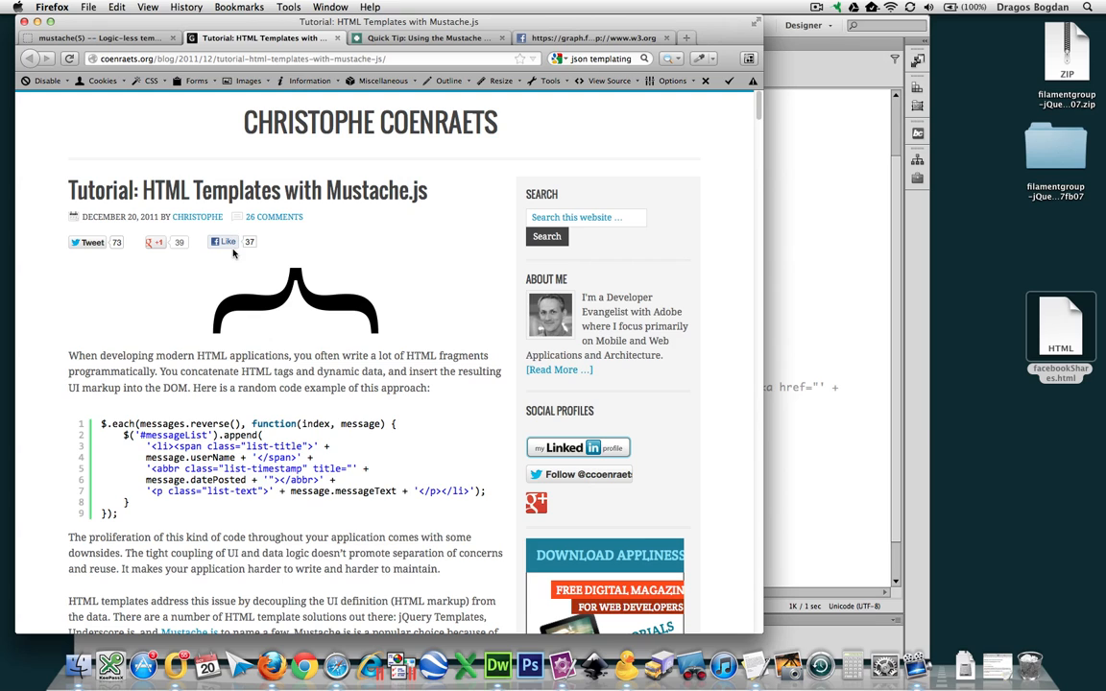
pyautogui.scroll(-3)
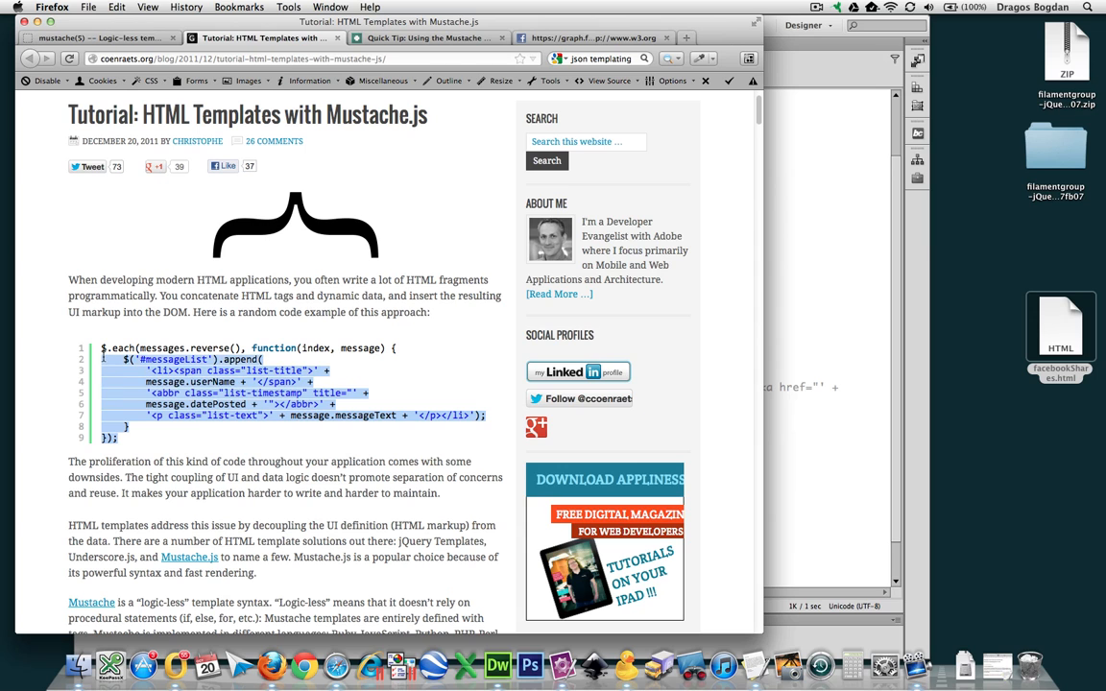
pyautogui.scroll(-3)
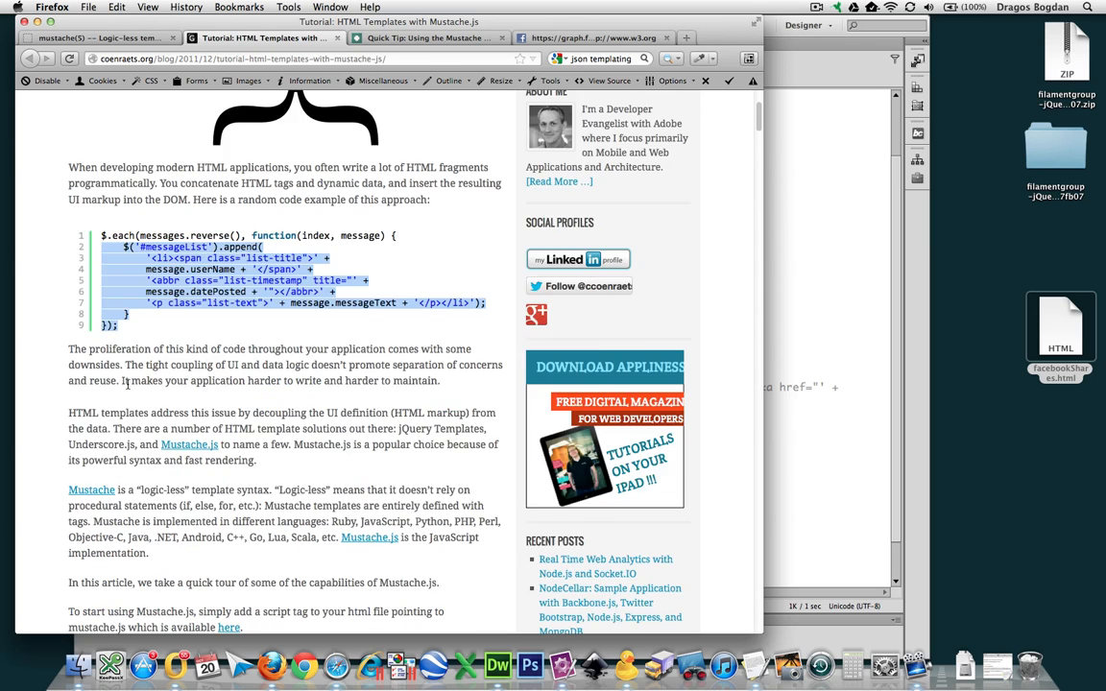
pyautogui.scroll(-3)
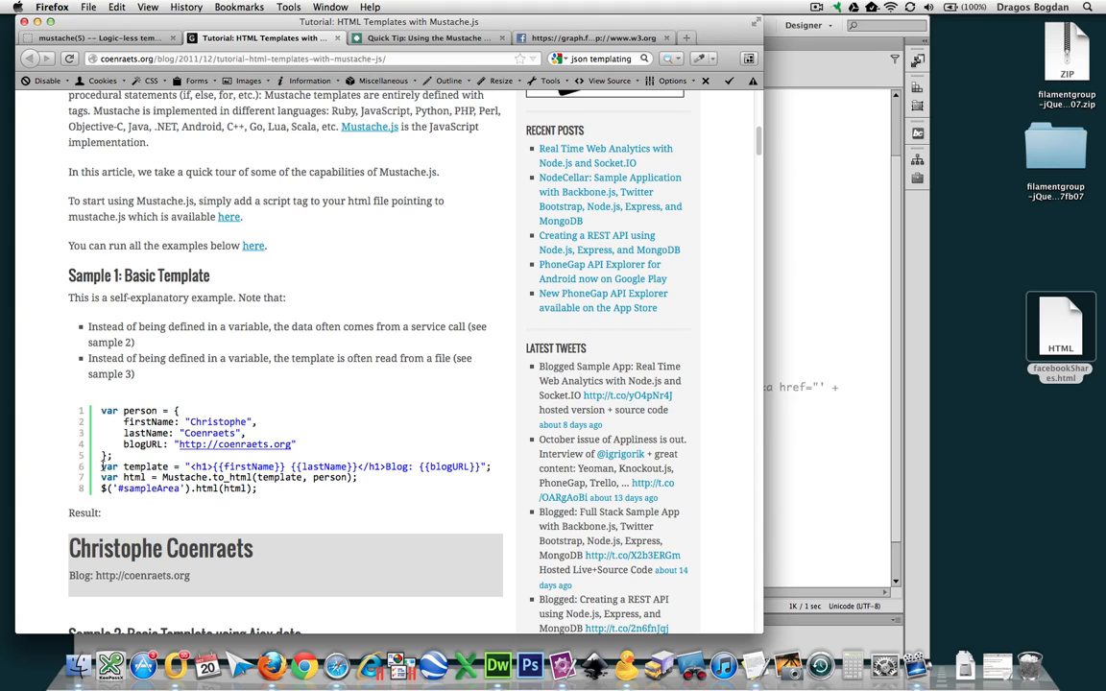
pyautogui.moveTo(100, 467); pyautogui.dragTo(413, 467)
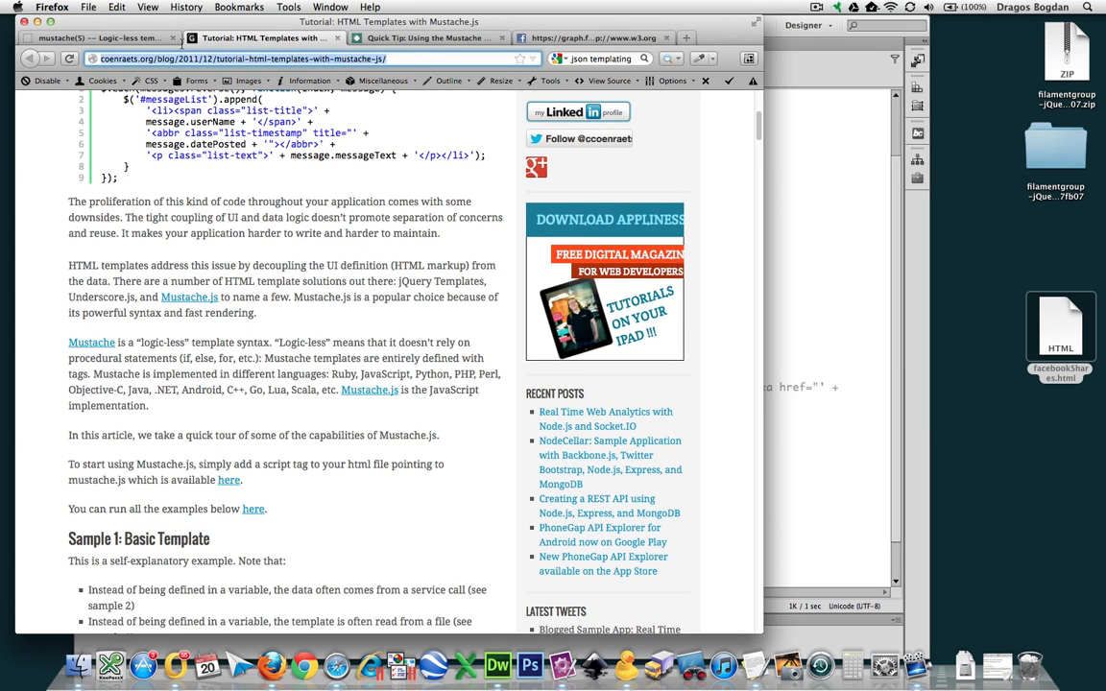
pyautogui.scroll(3)
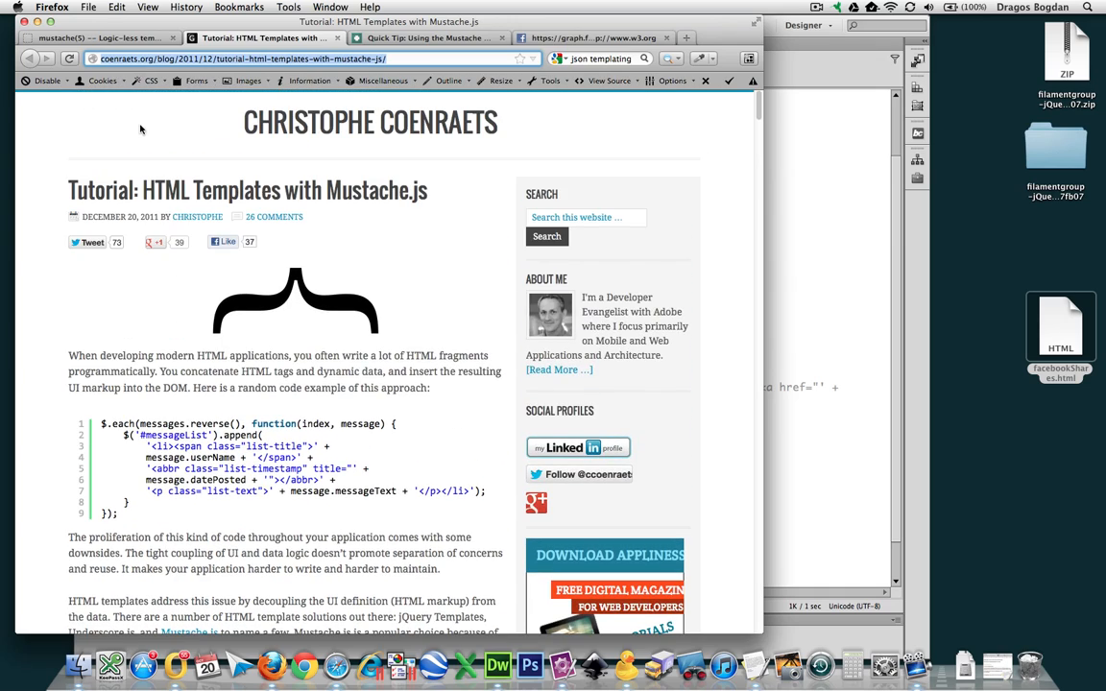
# Scroll past Samples 1 and 2 down to 'Sample 3: Externalized Template'
pyautogui.scroll(-3)
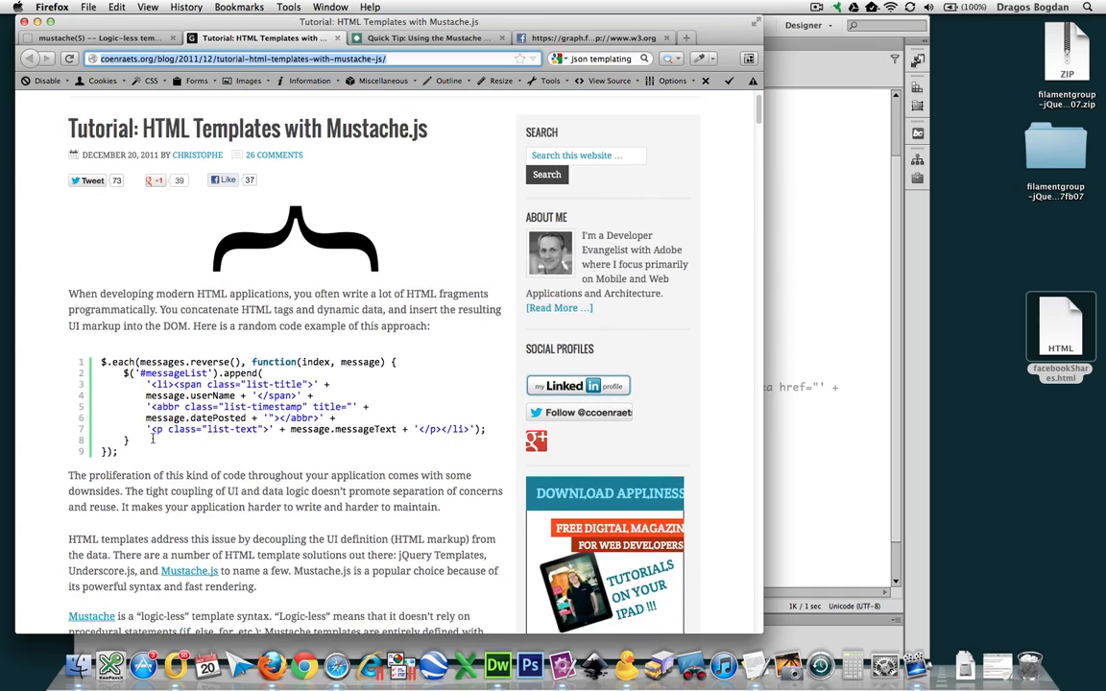
pyautogui.scroll(-3)
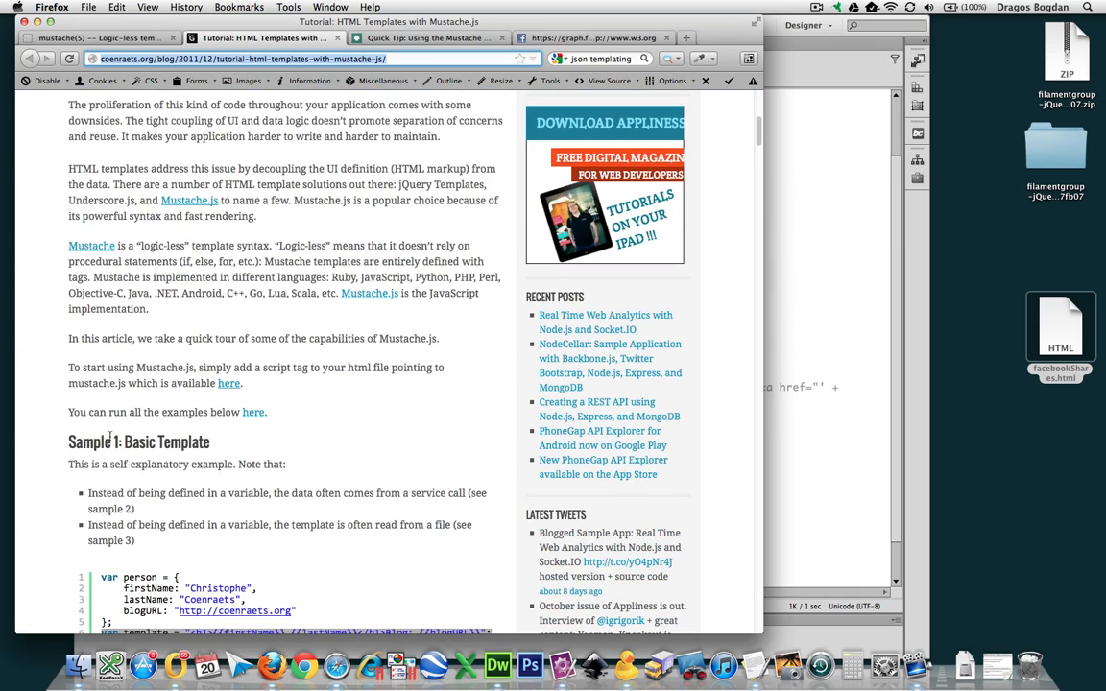
pyautogui.scroll(-3)
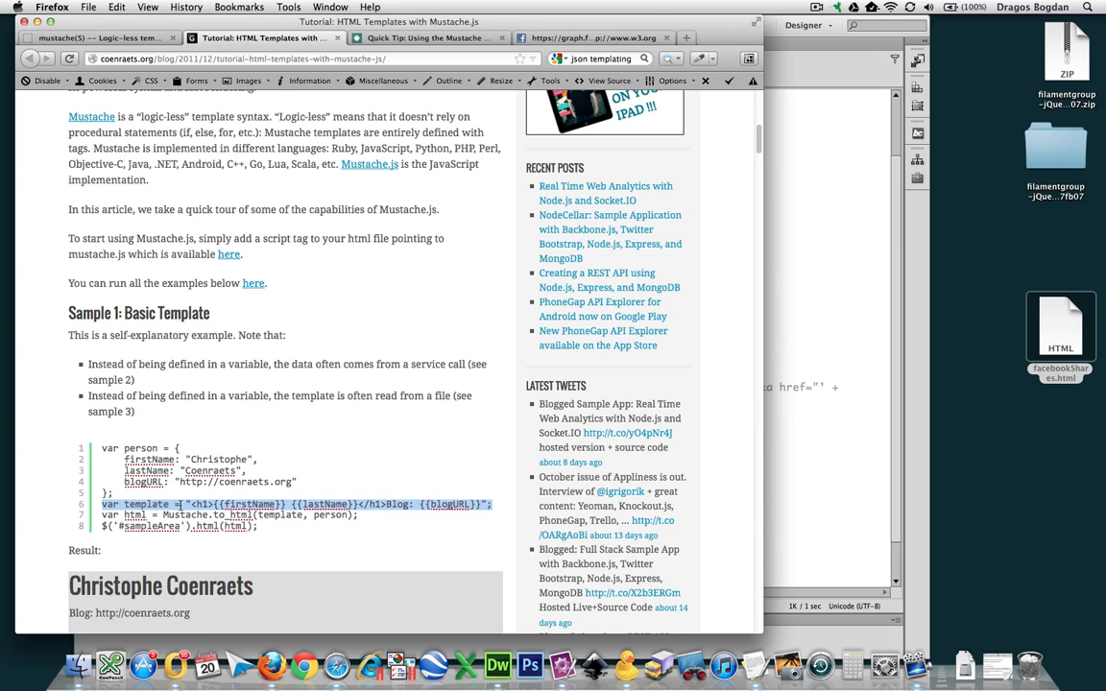
pyautogui.scroll(-3)
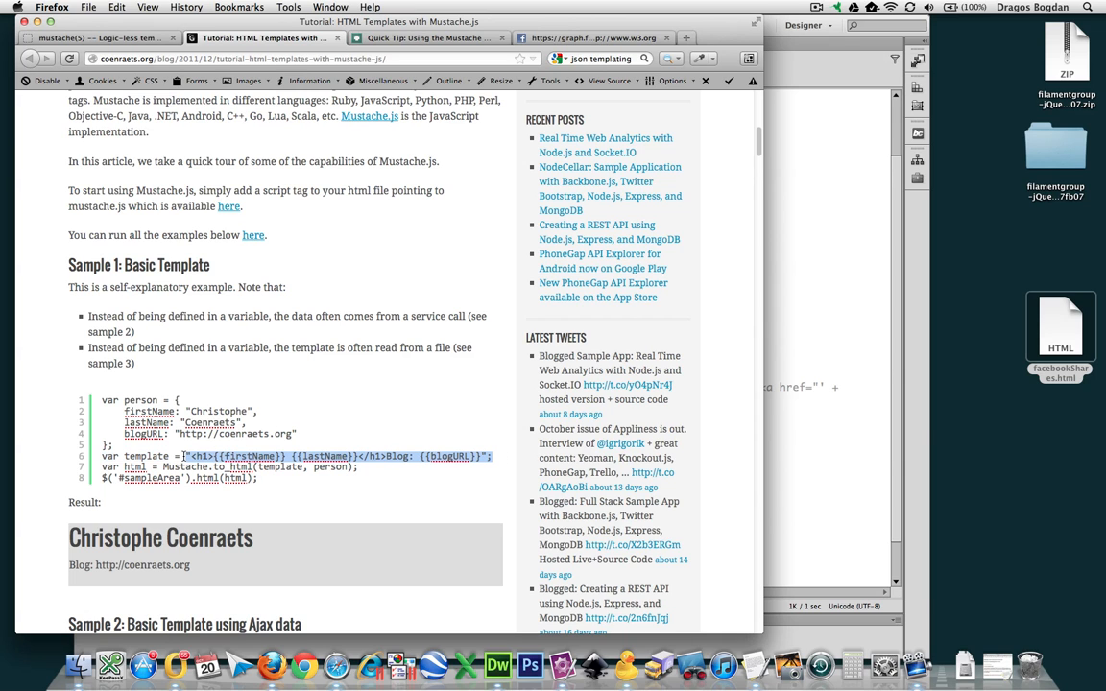
pyautogui.scroll(-3)
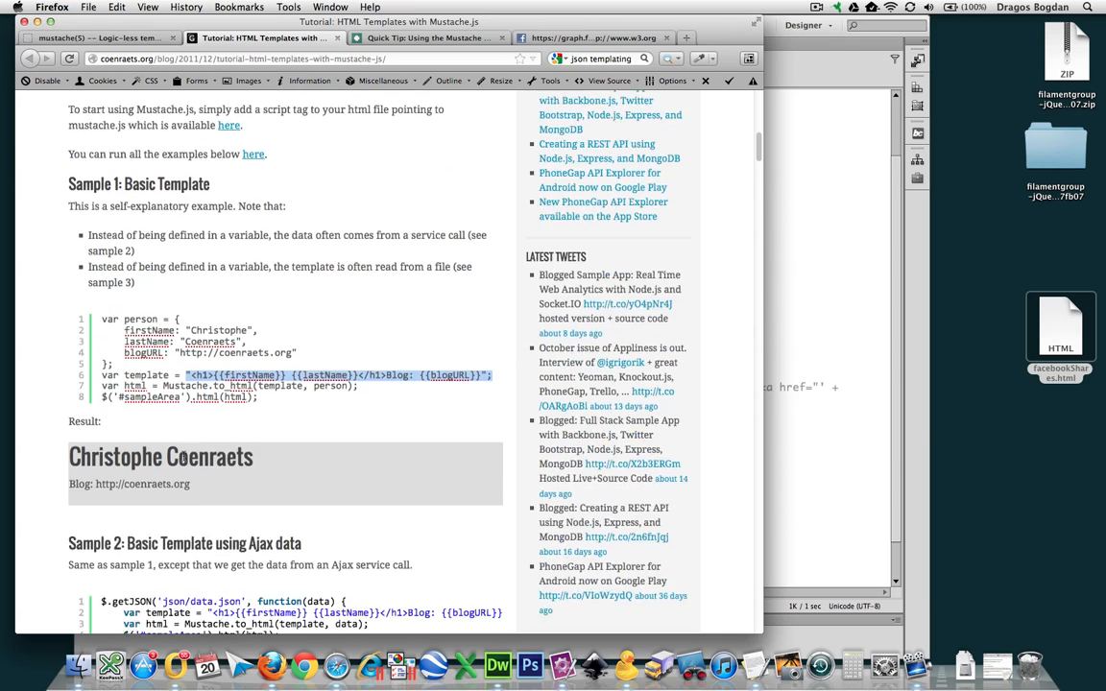
pyautogui.scroll(-3)
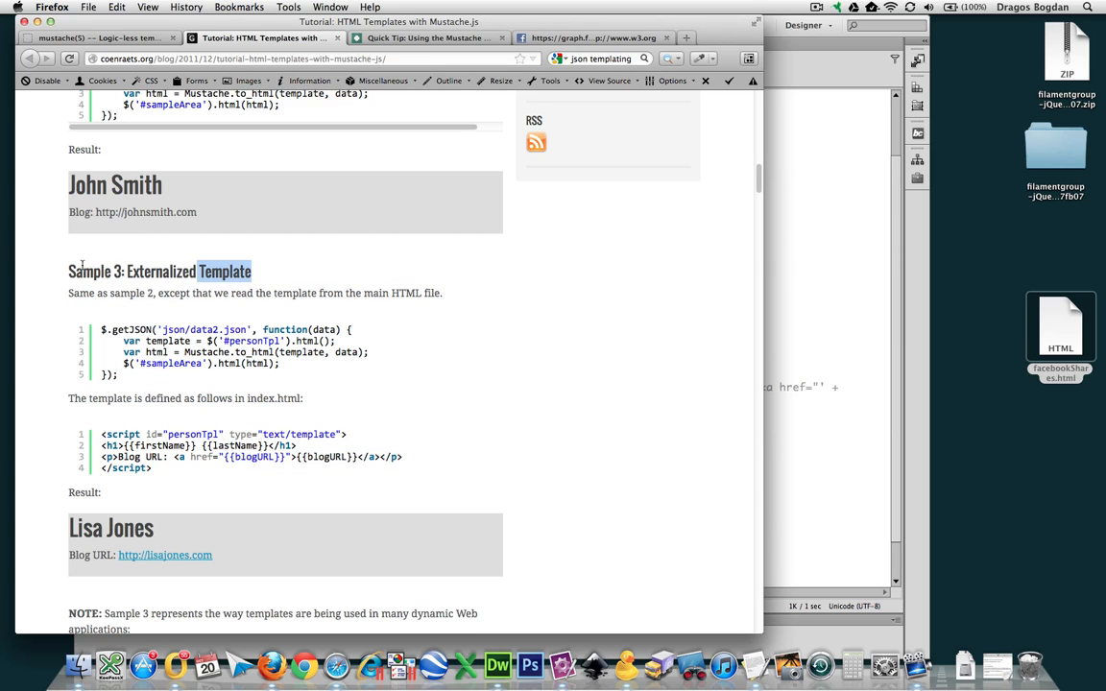
pyautogui.scroll(3)
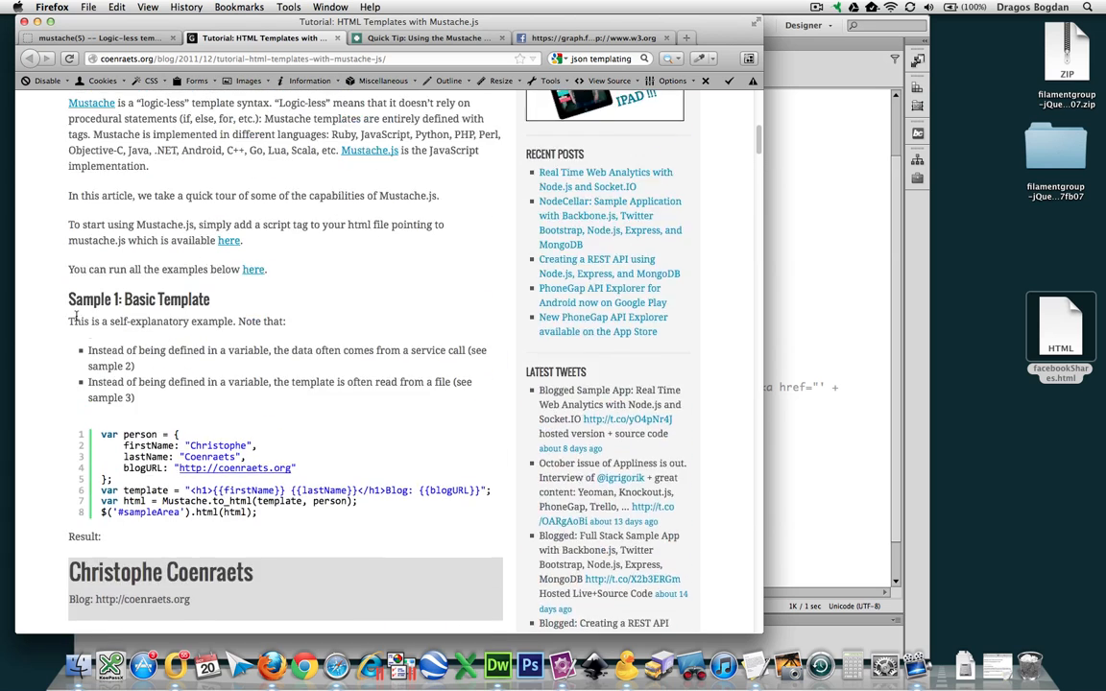
pyautogui.scroll(3)
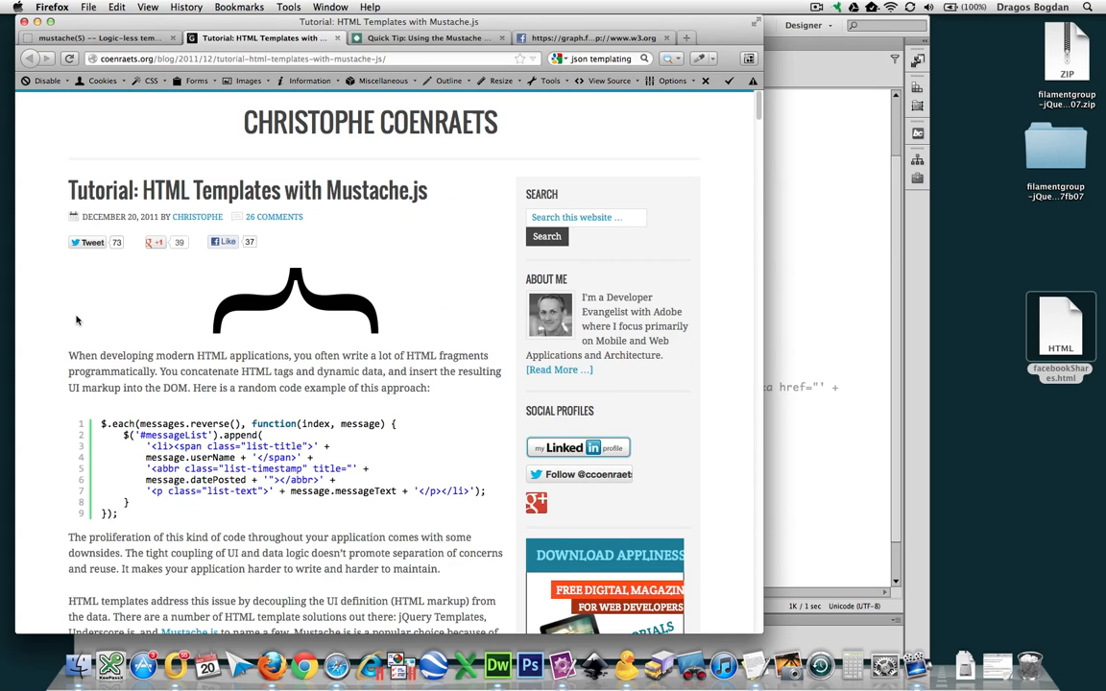
pyautogui.moveTo(341, 315)
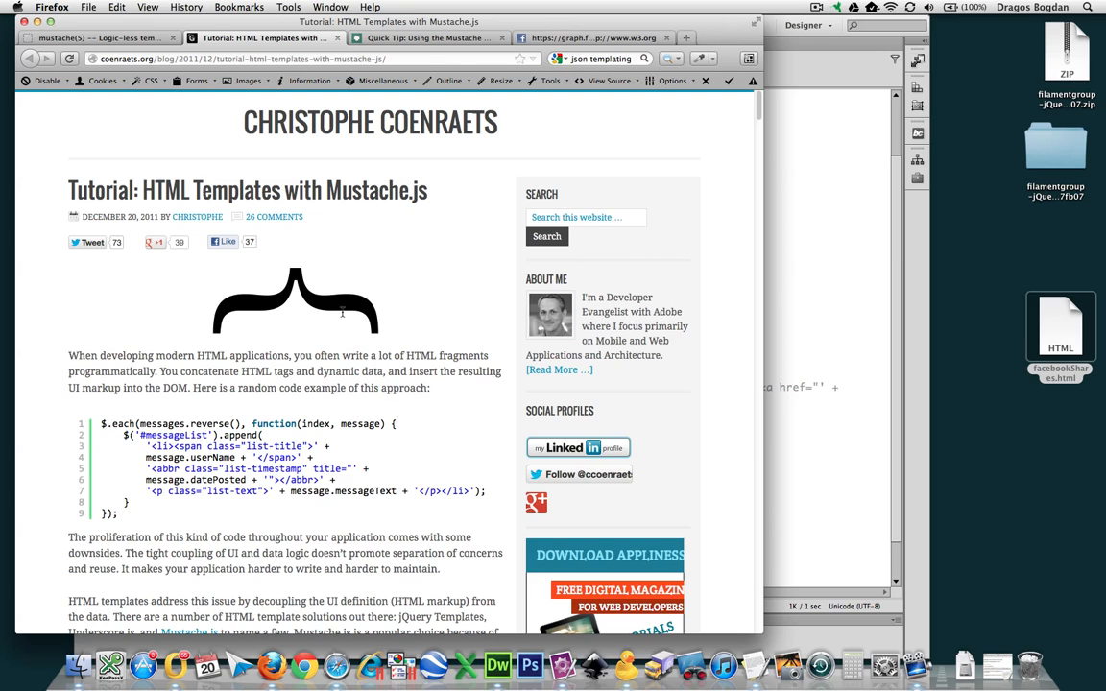
pyautogui.scroll(-3)
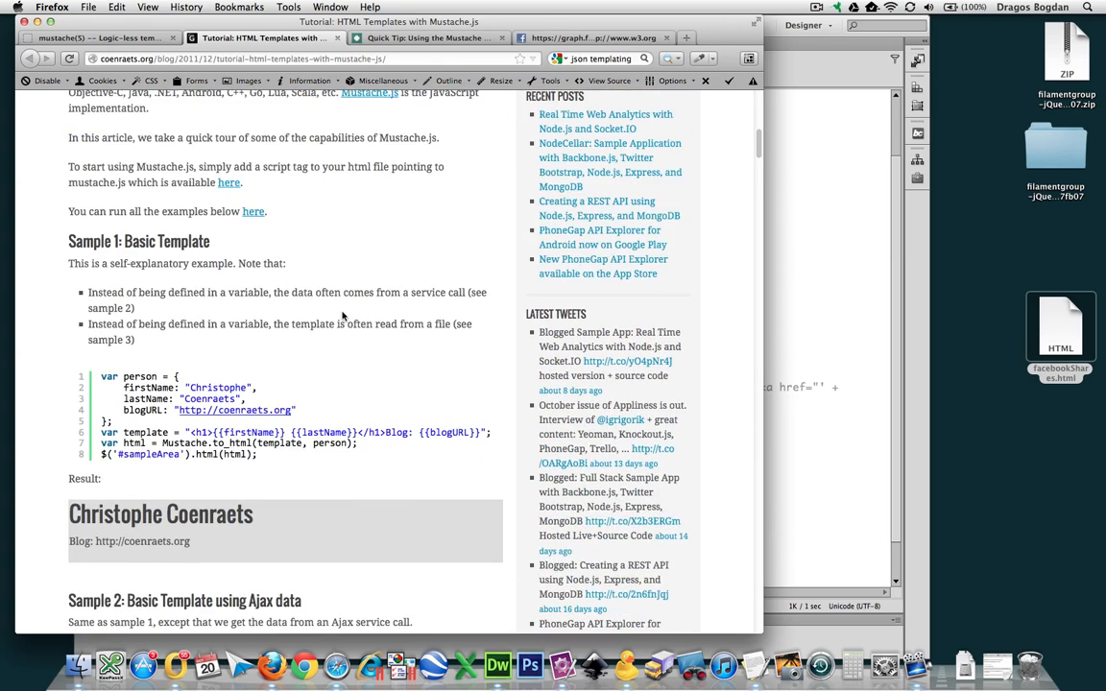
pyautogui.scroll(-3)
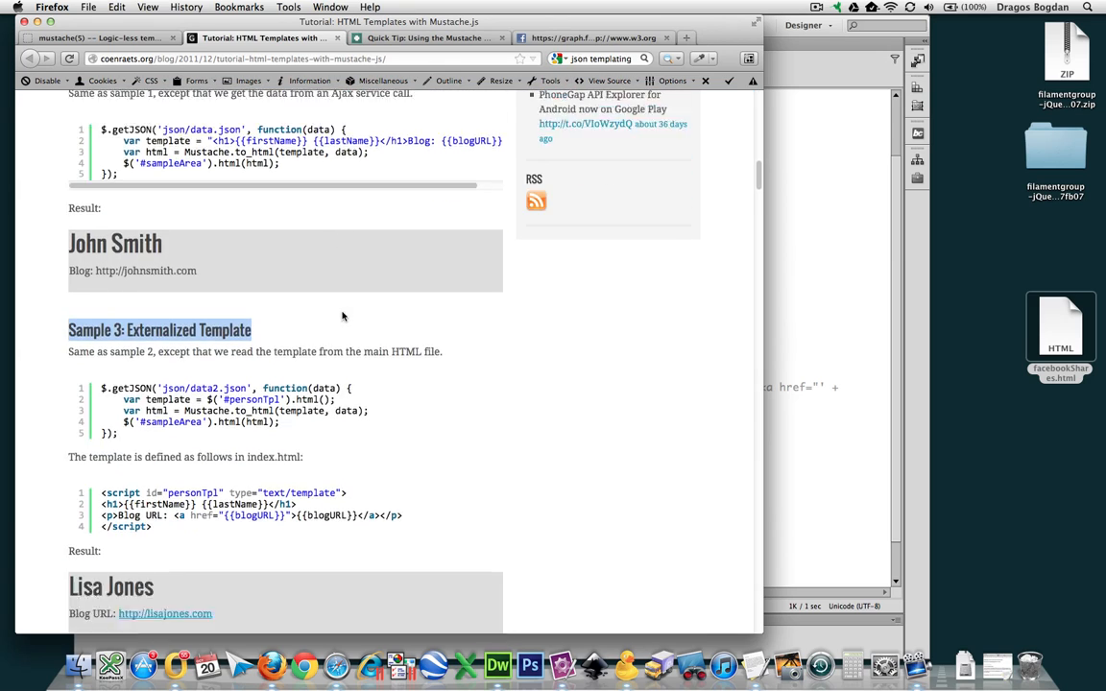